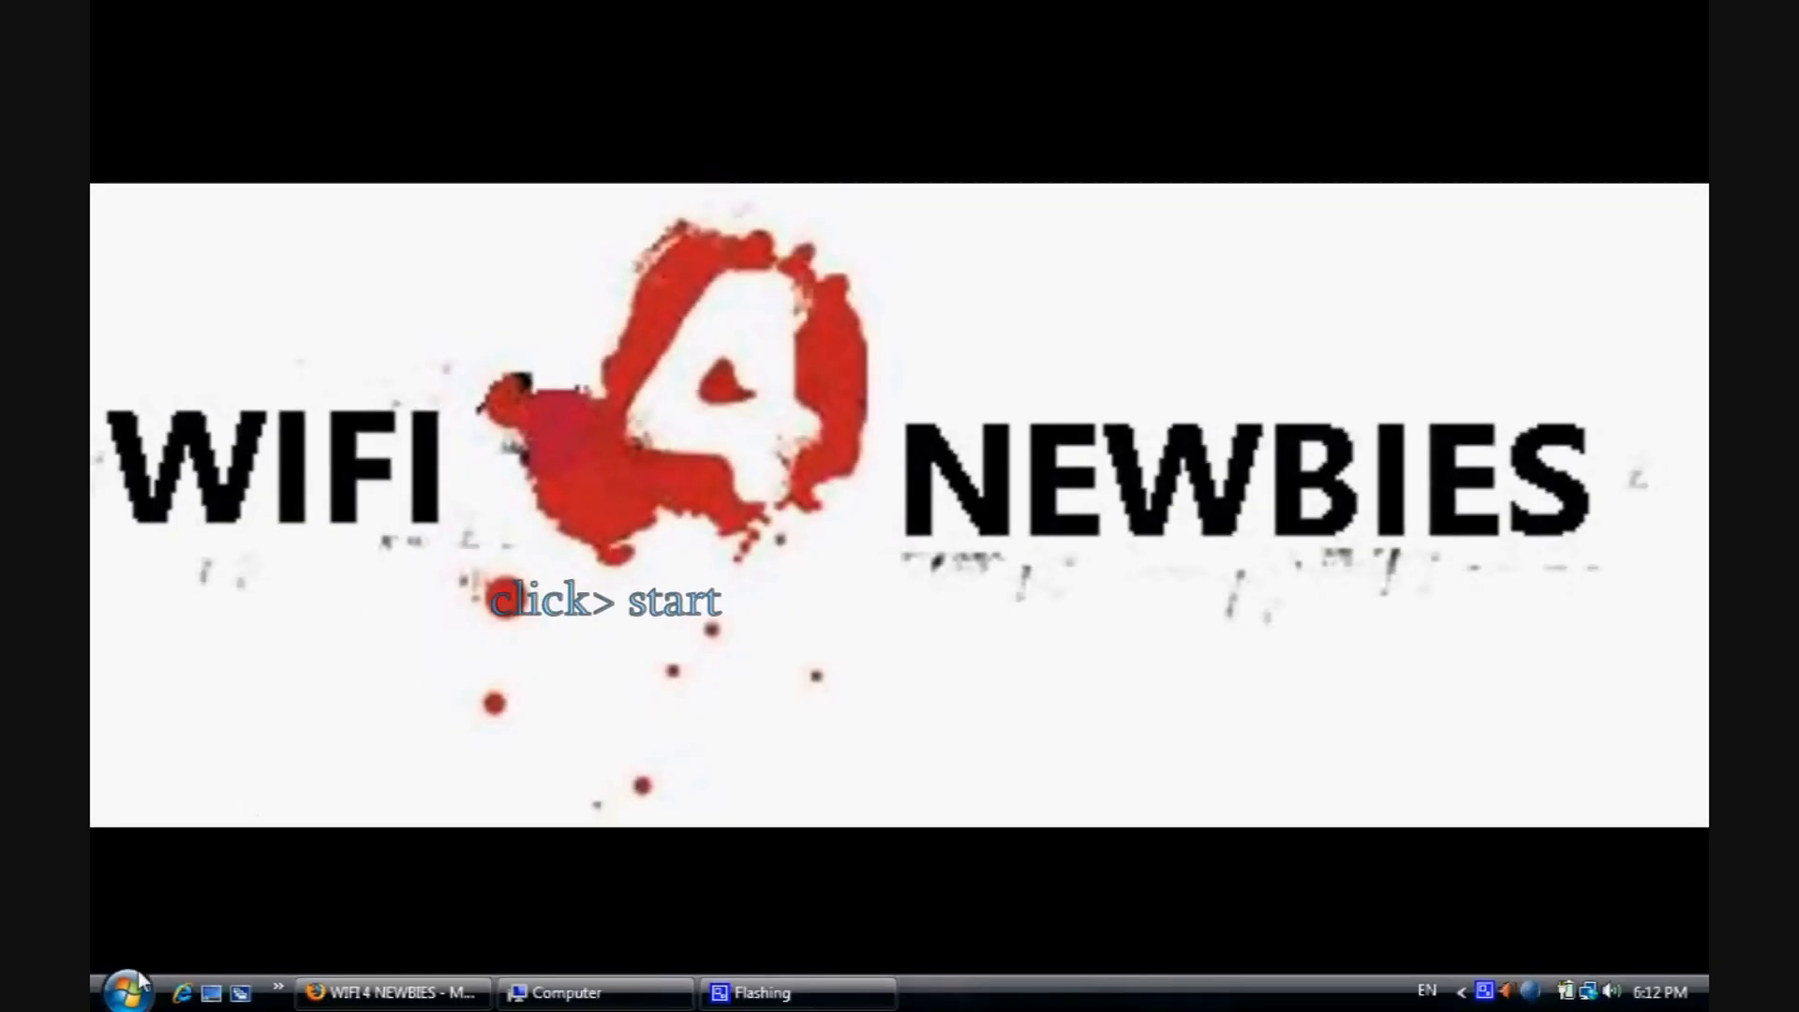
Open the Connect to a network window from the Start menu.
click(127, 991)
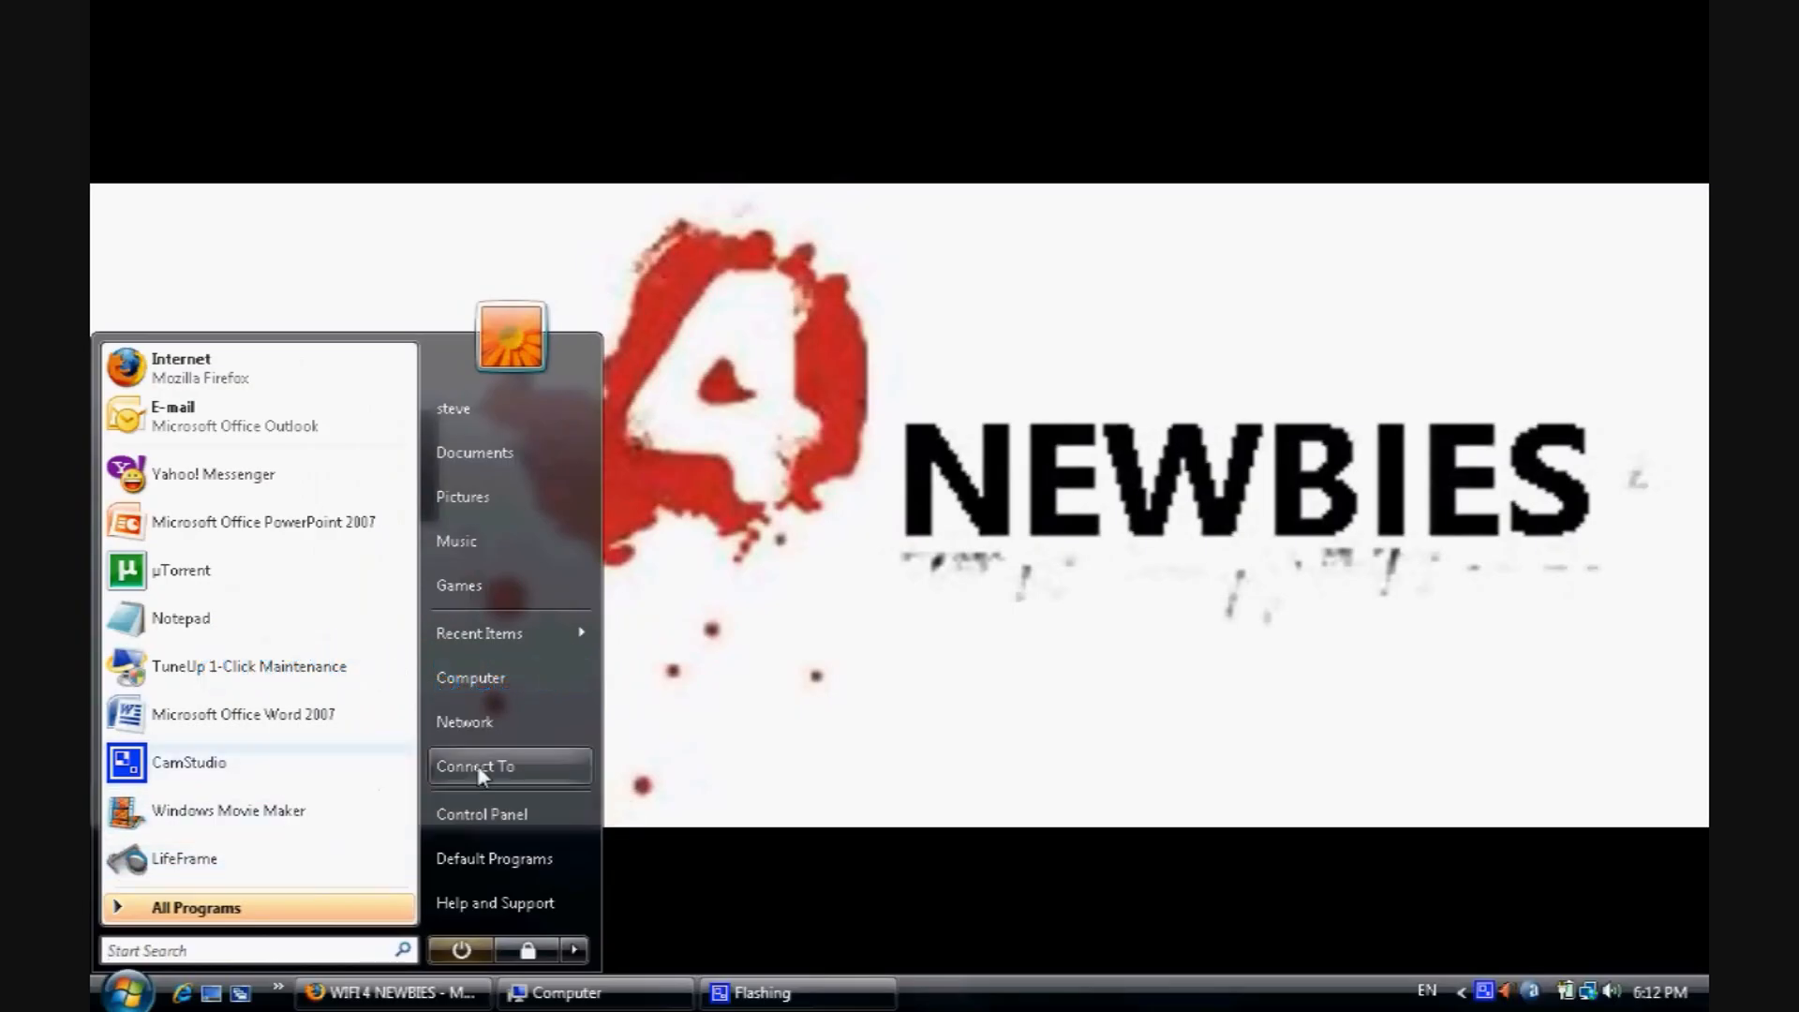
click(475, 766)
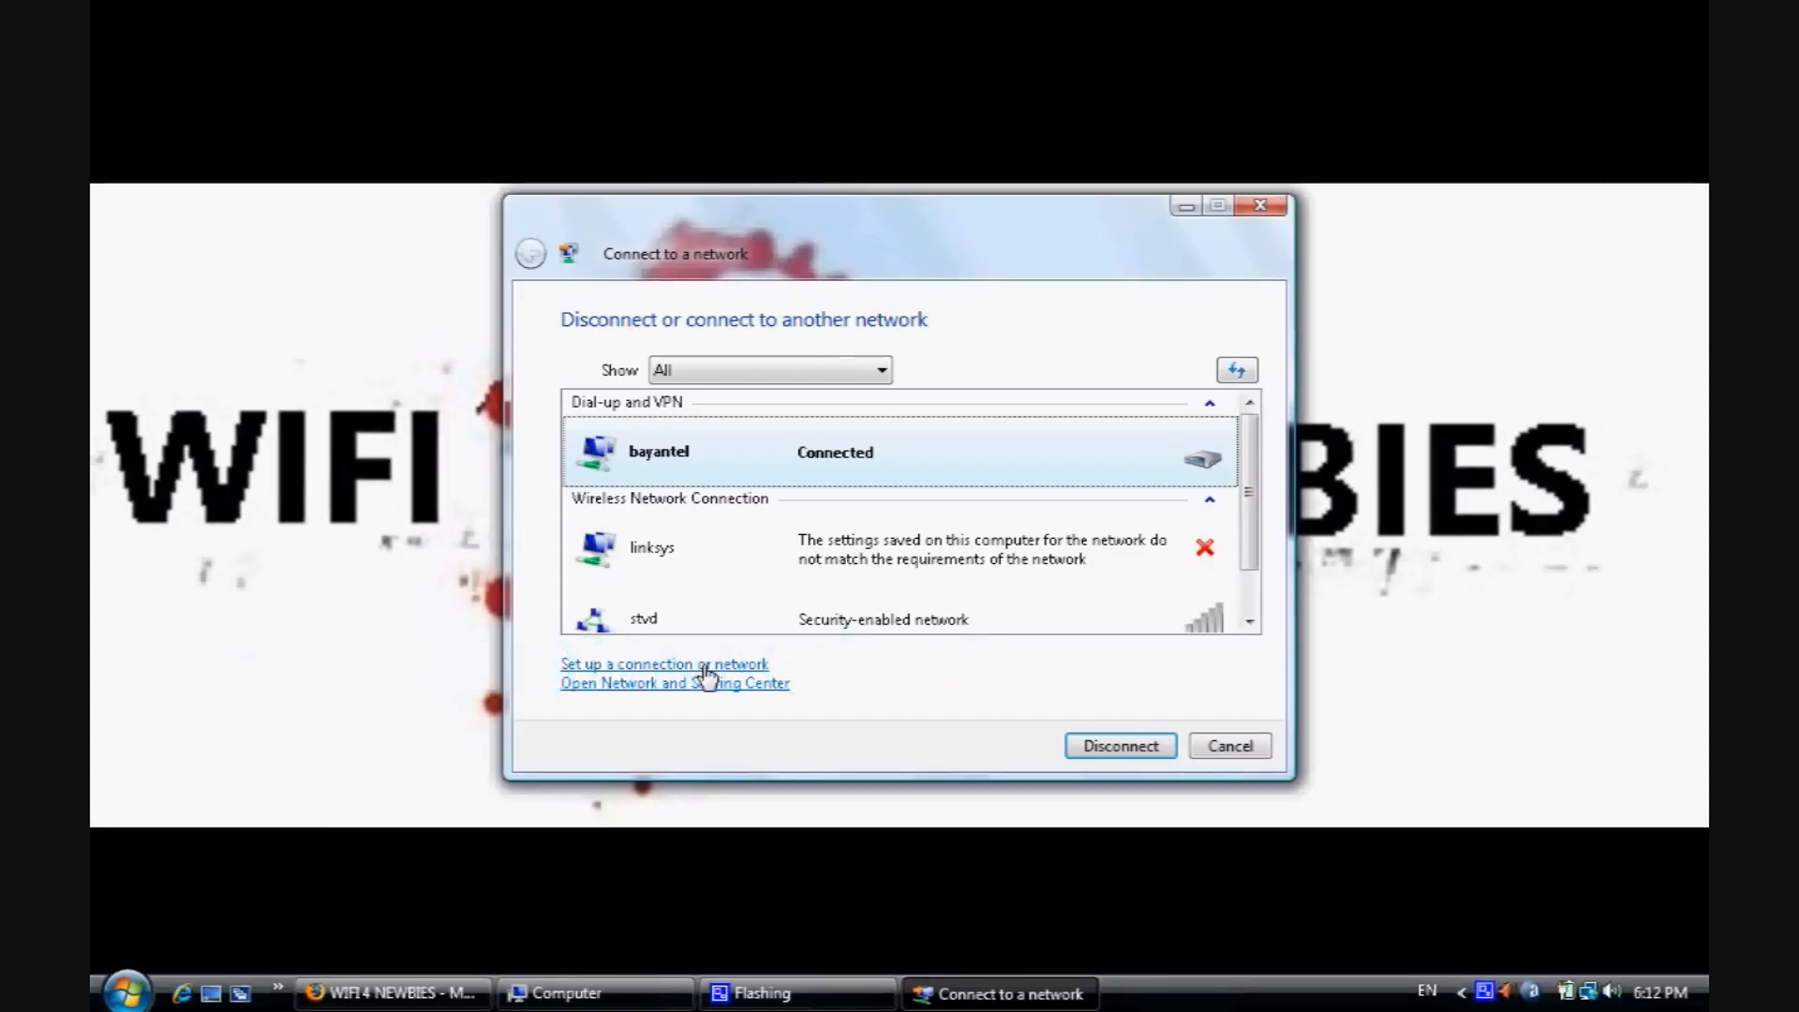
Choose 'Set up a wireless ad hoc network' and advance to the name and security page.
click(662, 664)
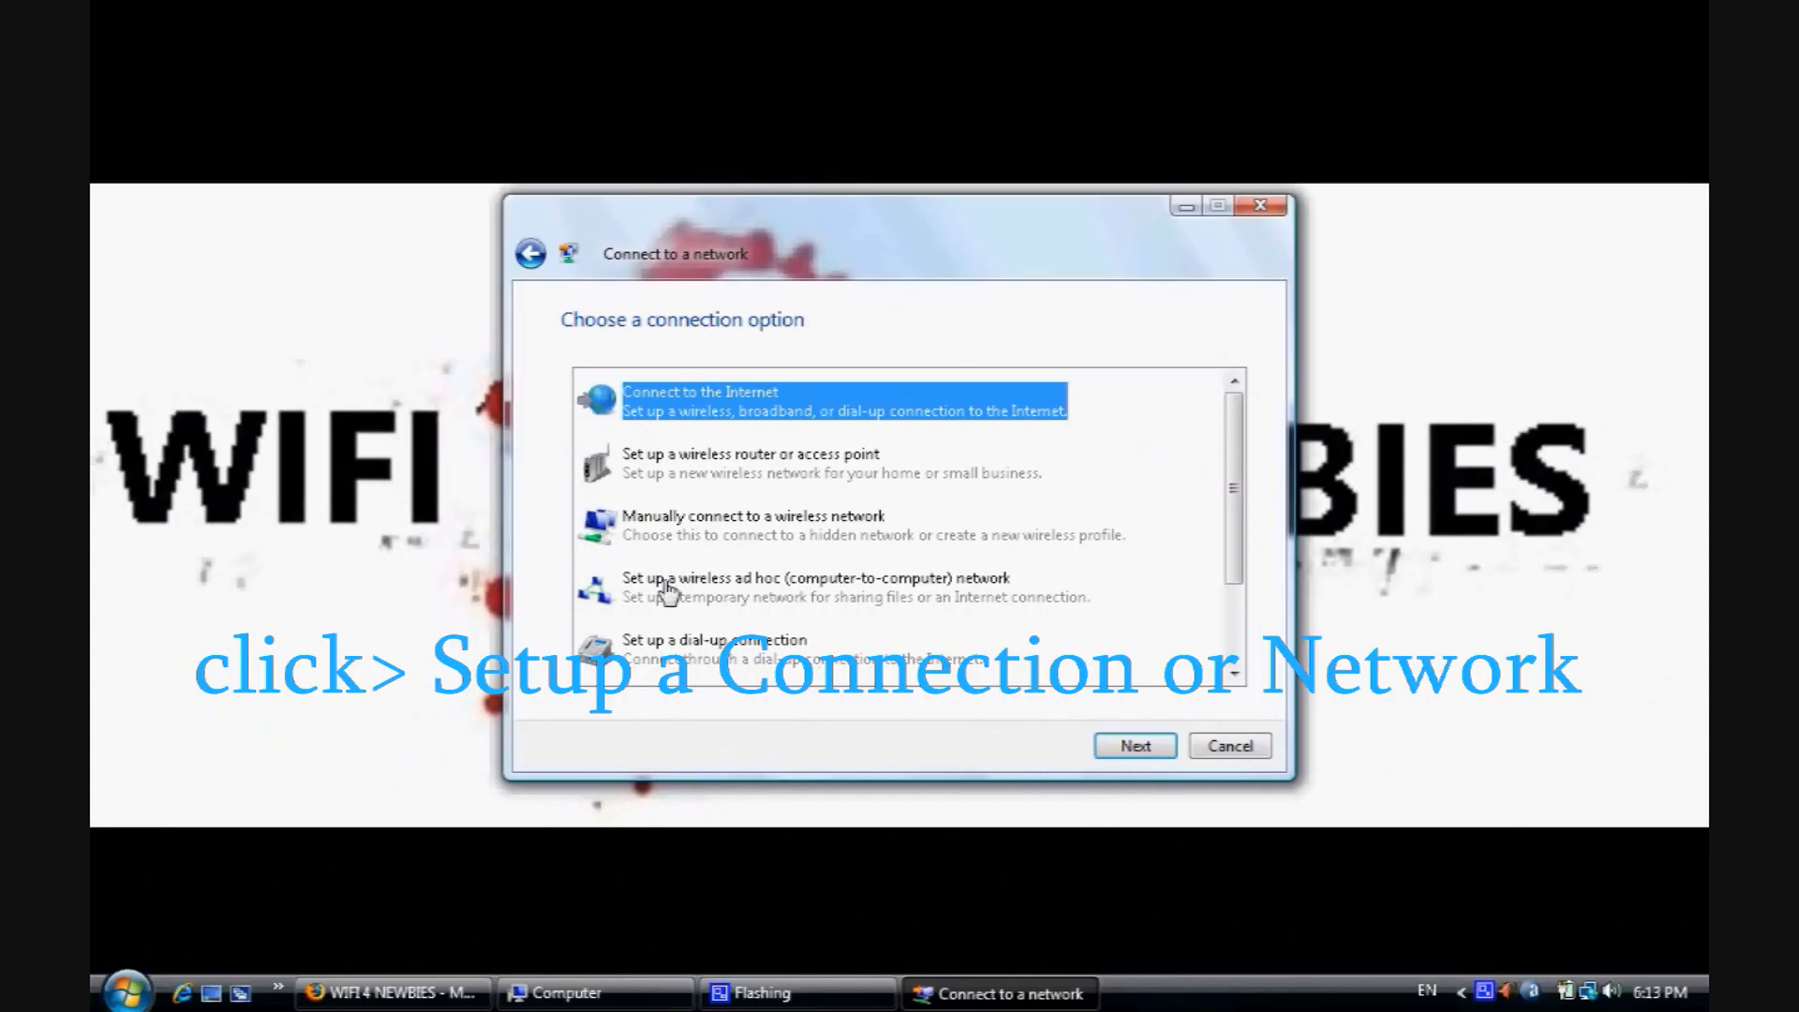
click(814, 586)
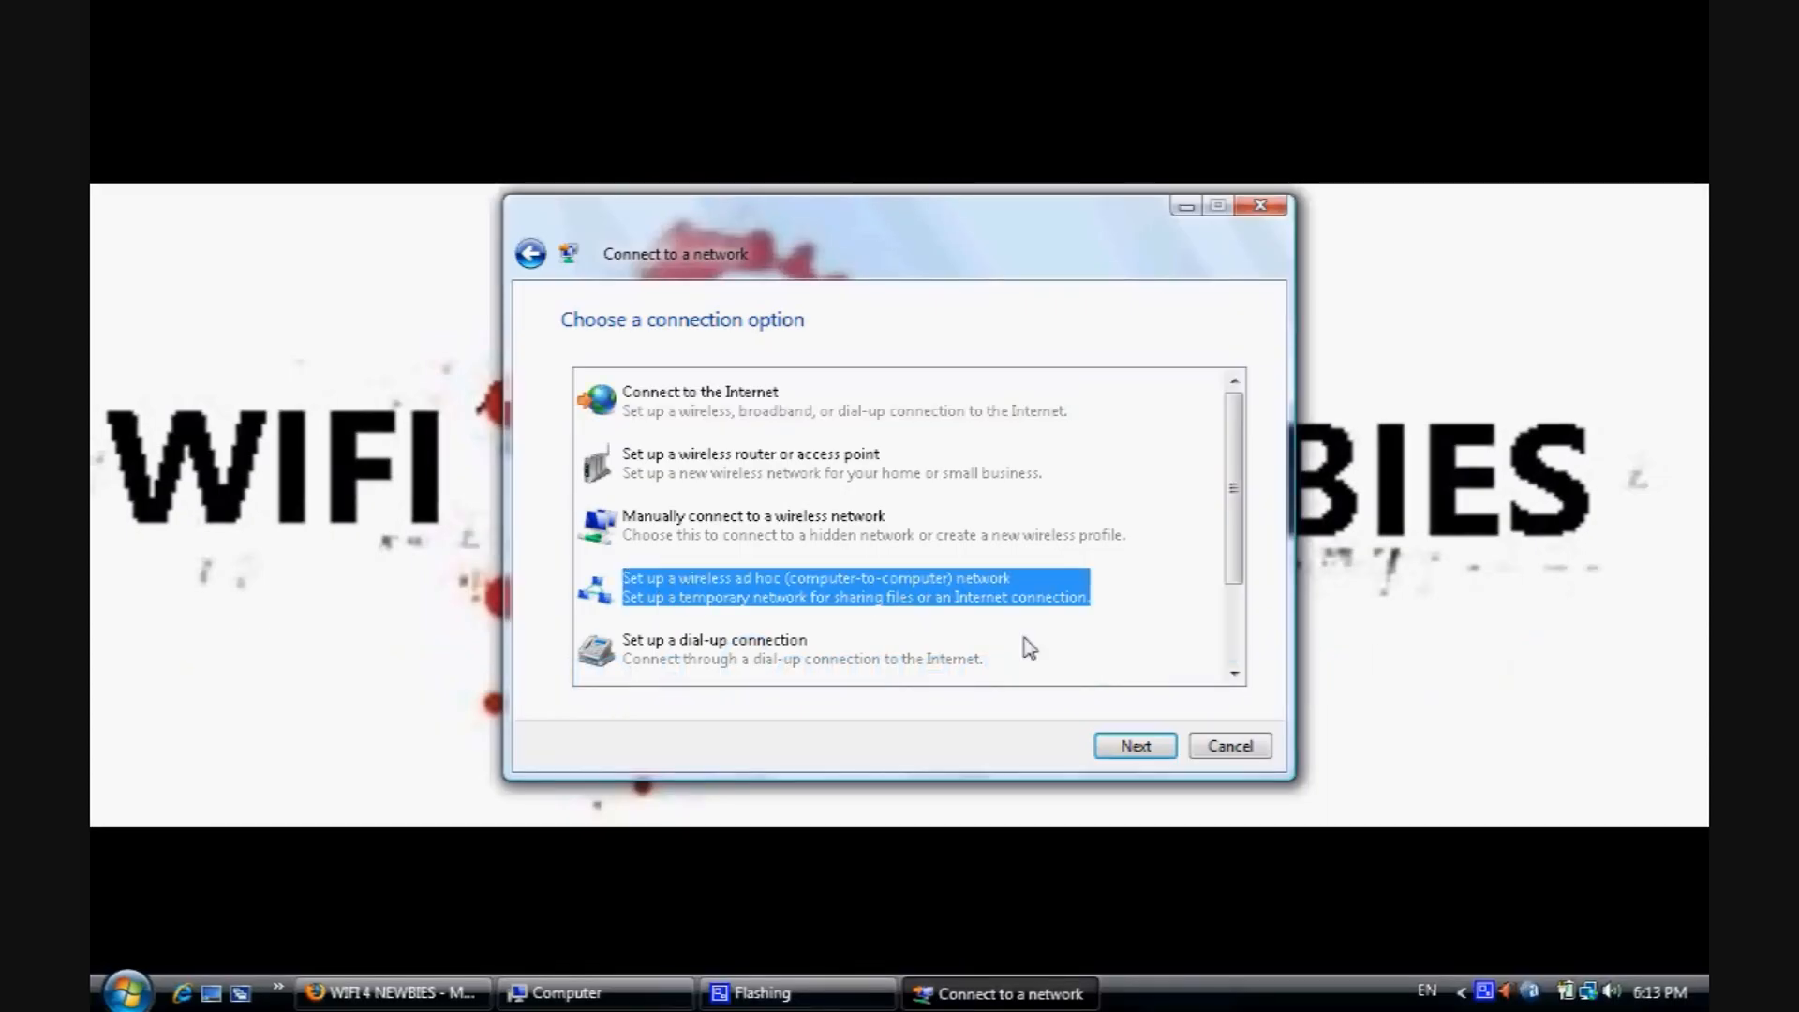
click(1134, 746)
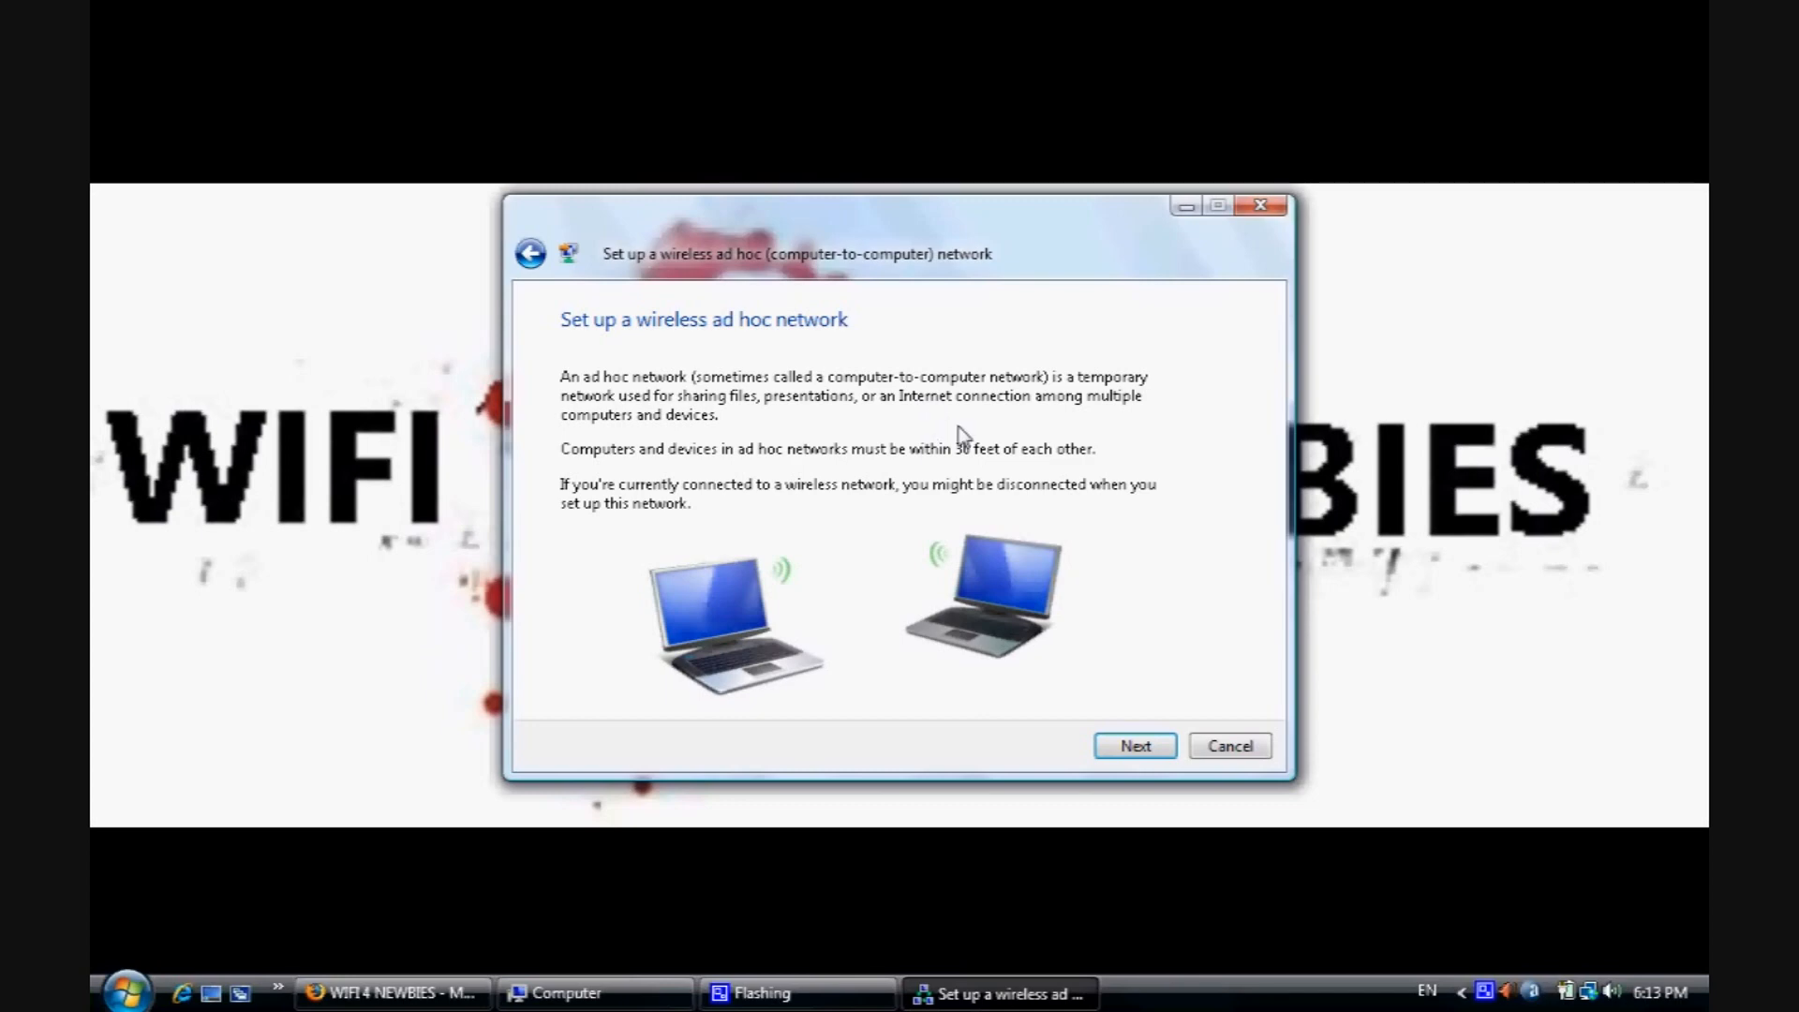
click(1133, 745)
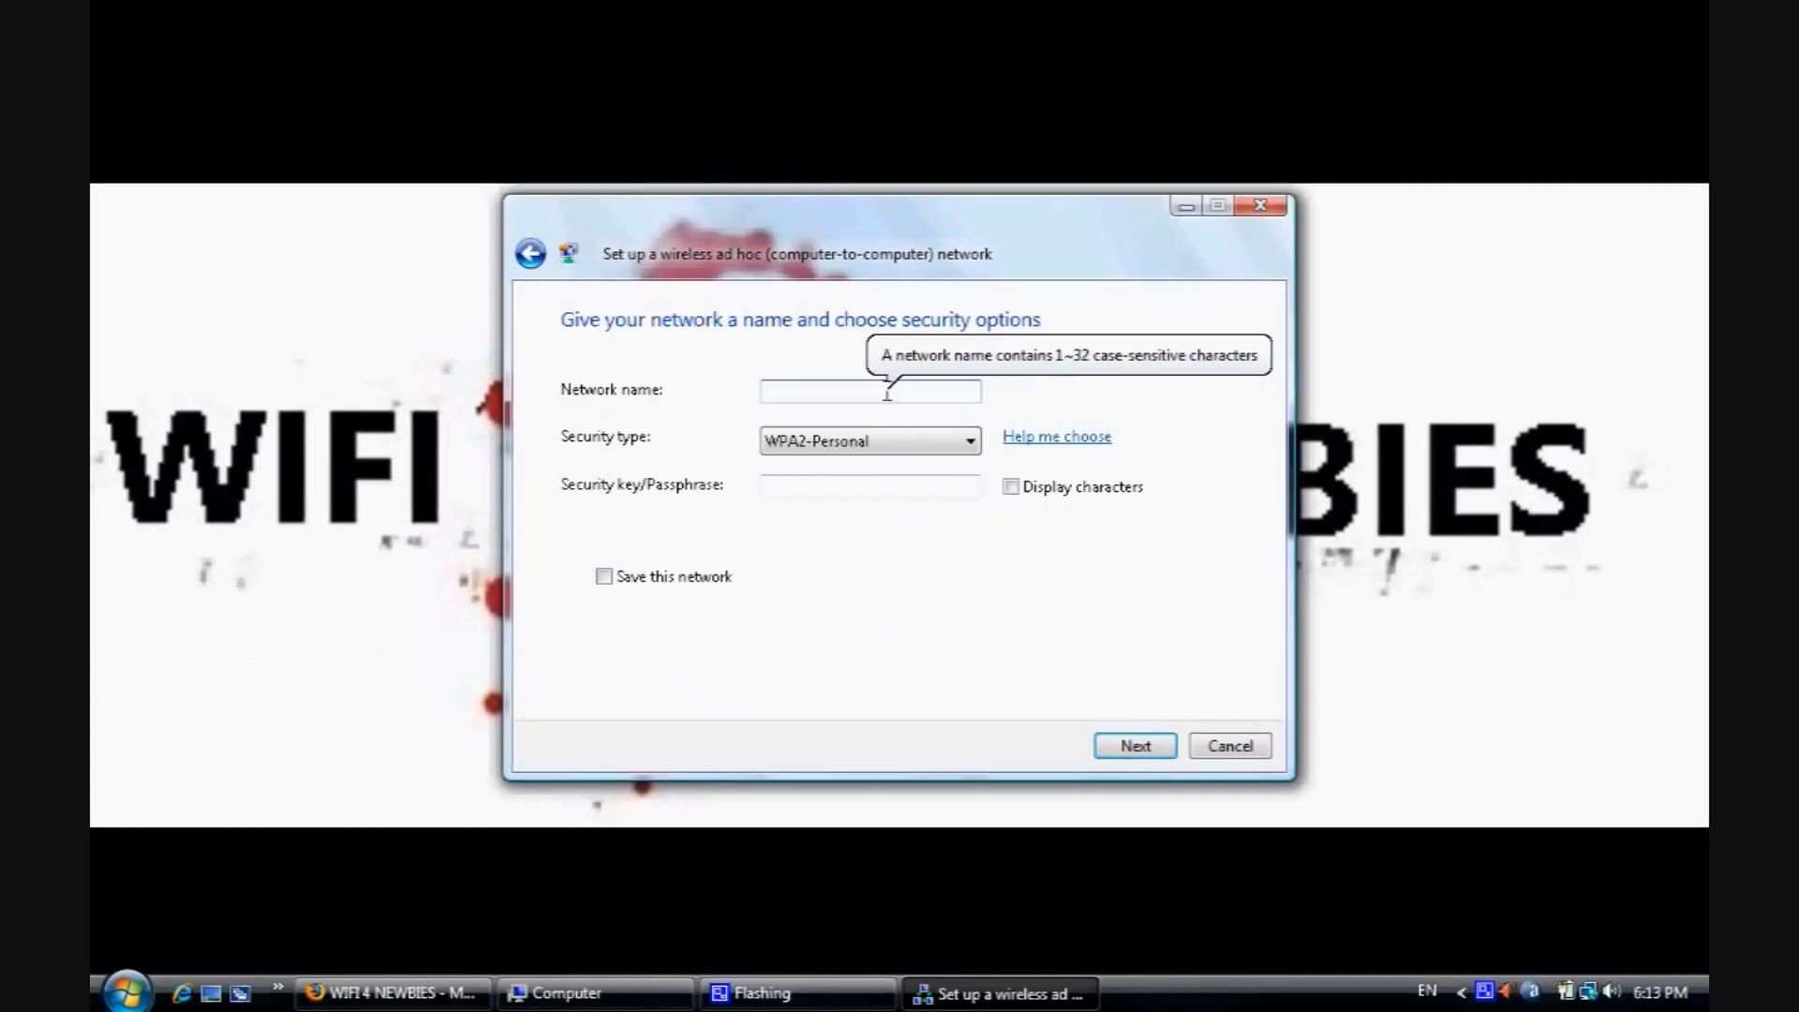
Name the network 'wifi4newbies', switch security from WEP to WPA2-Personal, keep it saved, and create it.
text(wifi4newbies)
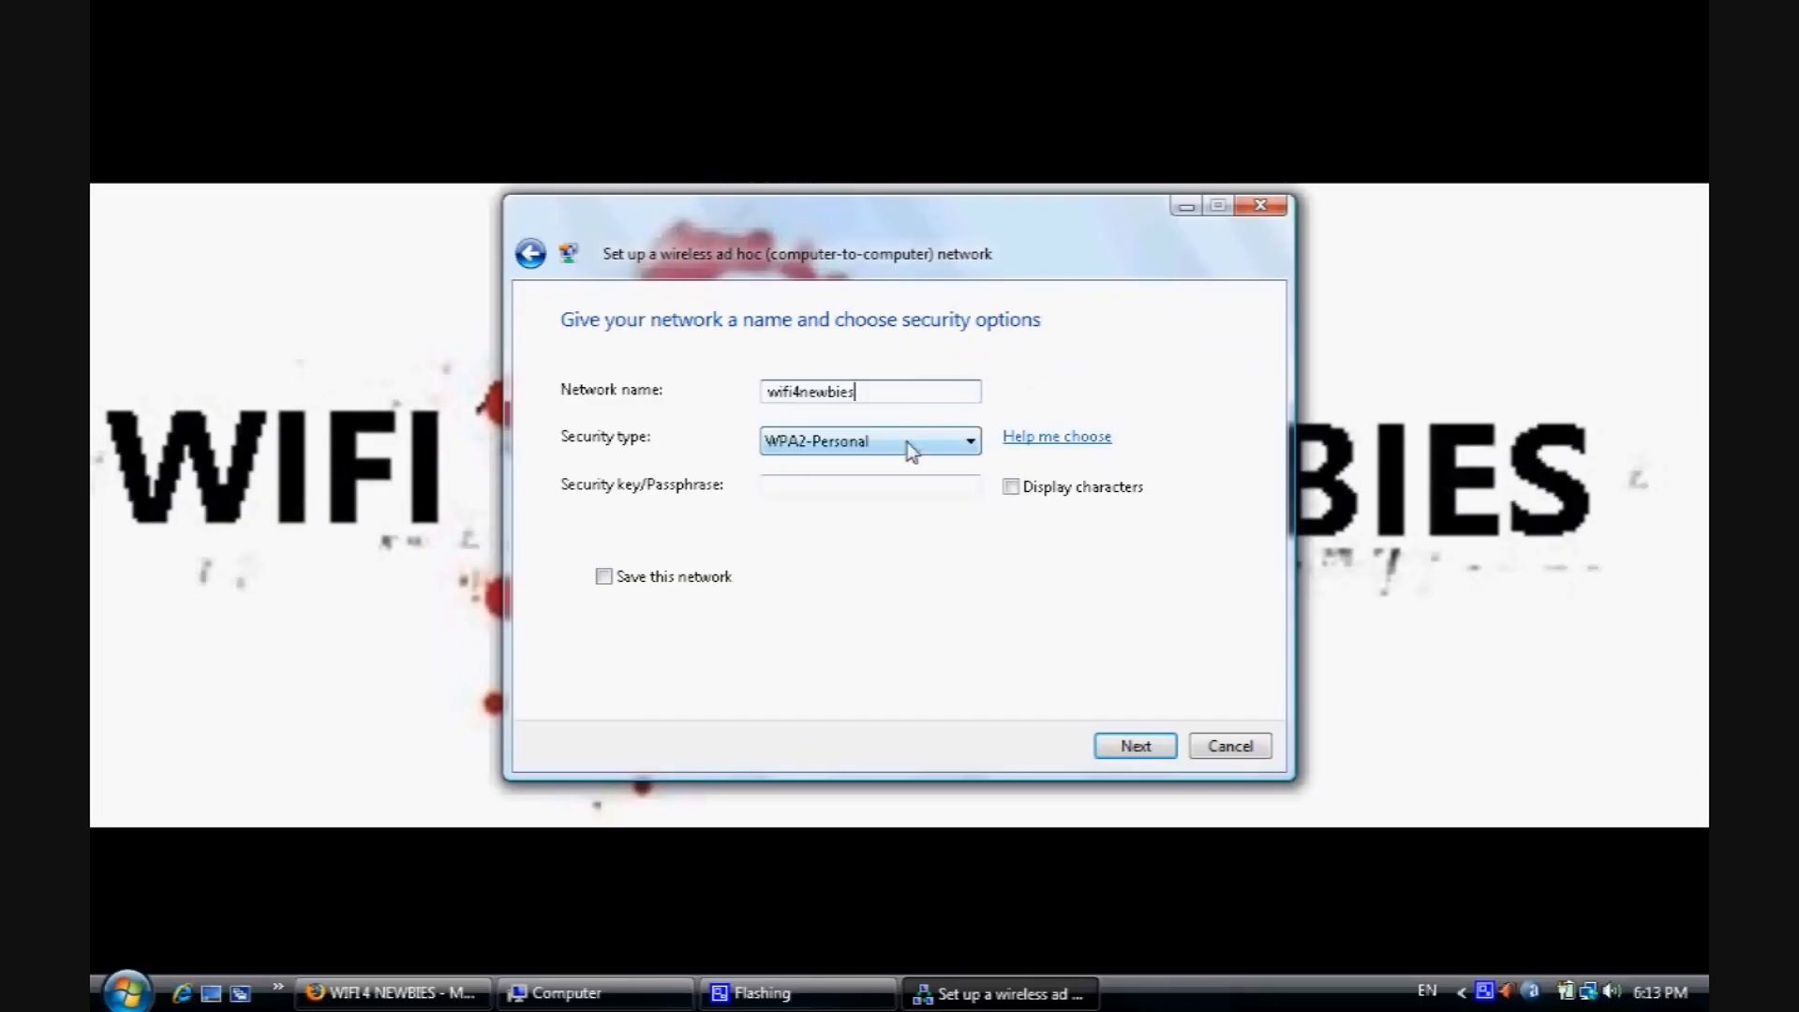
click(967, 440)
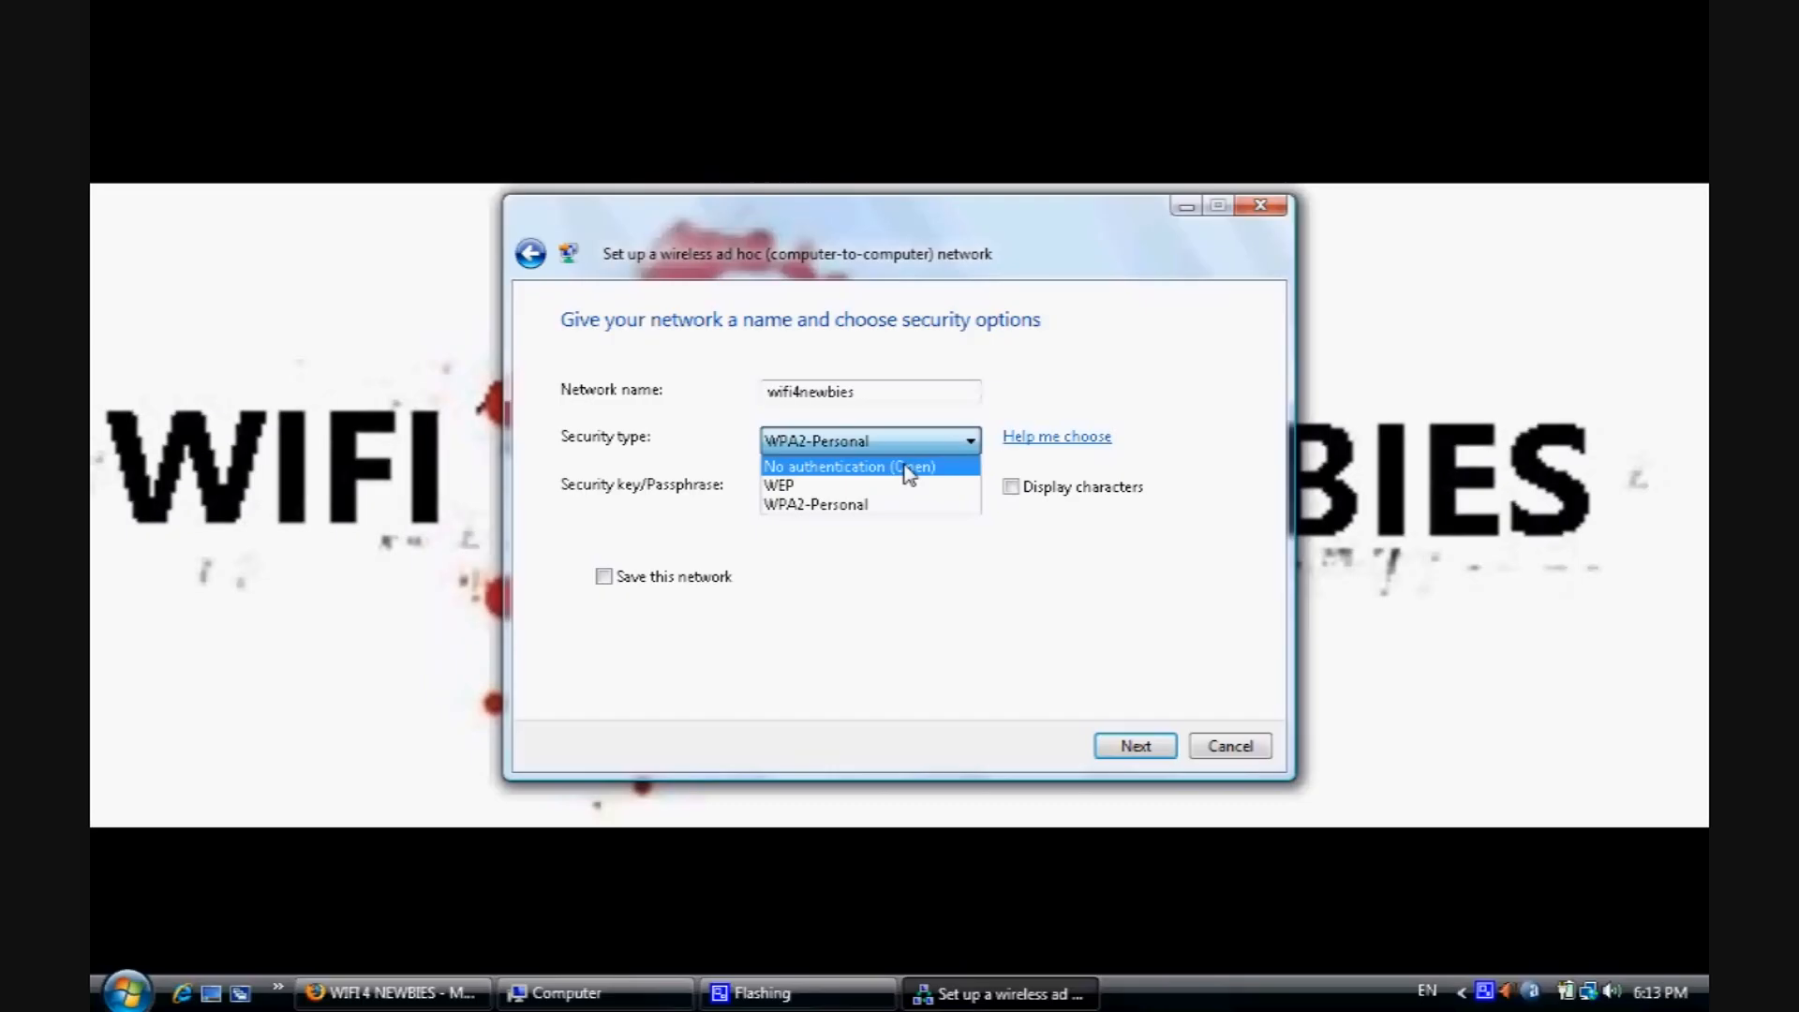
click(778, 485)
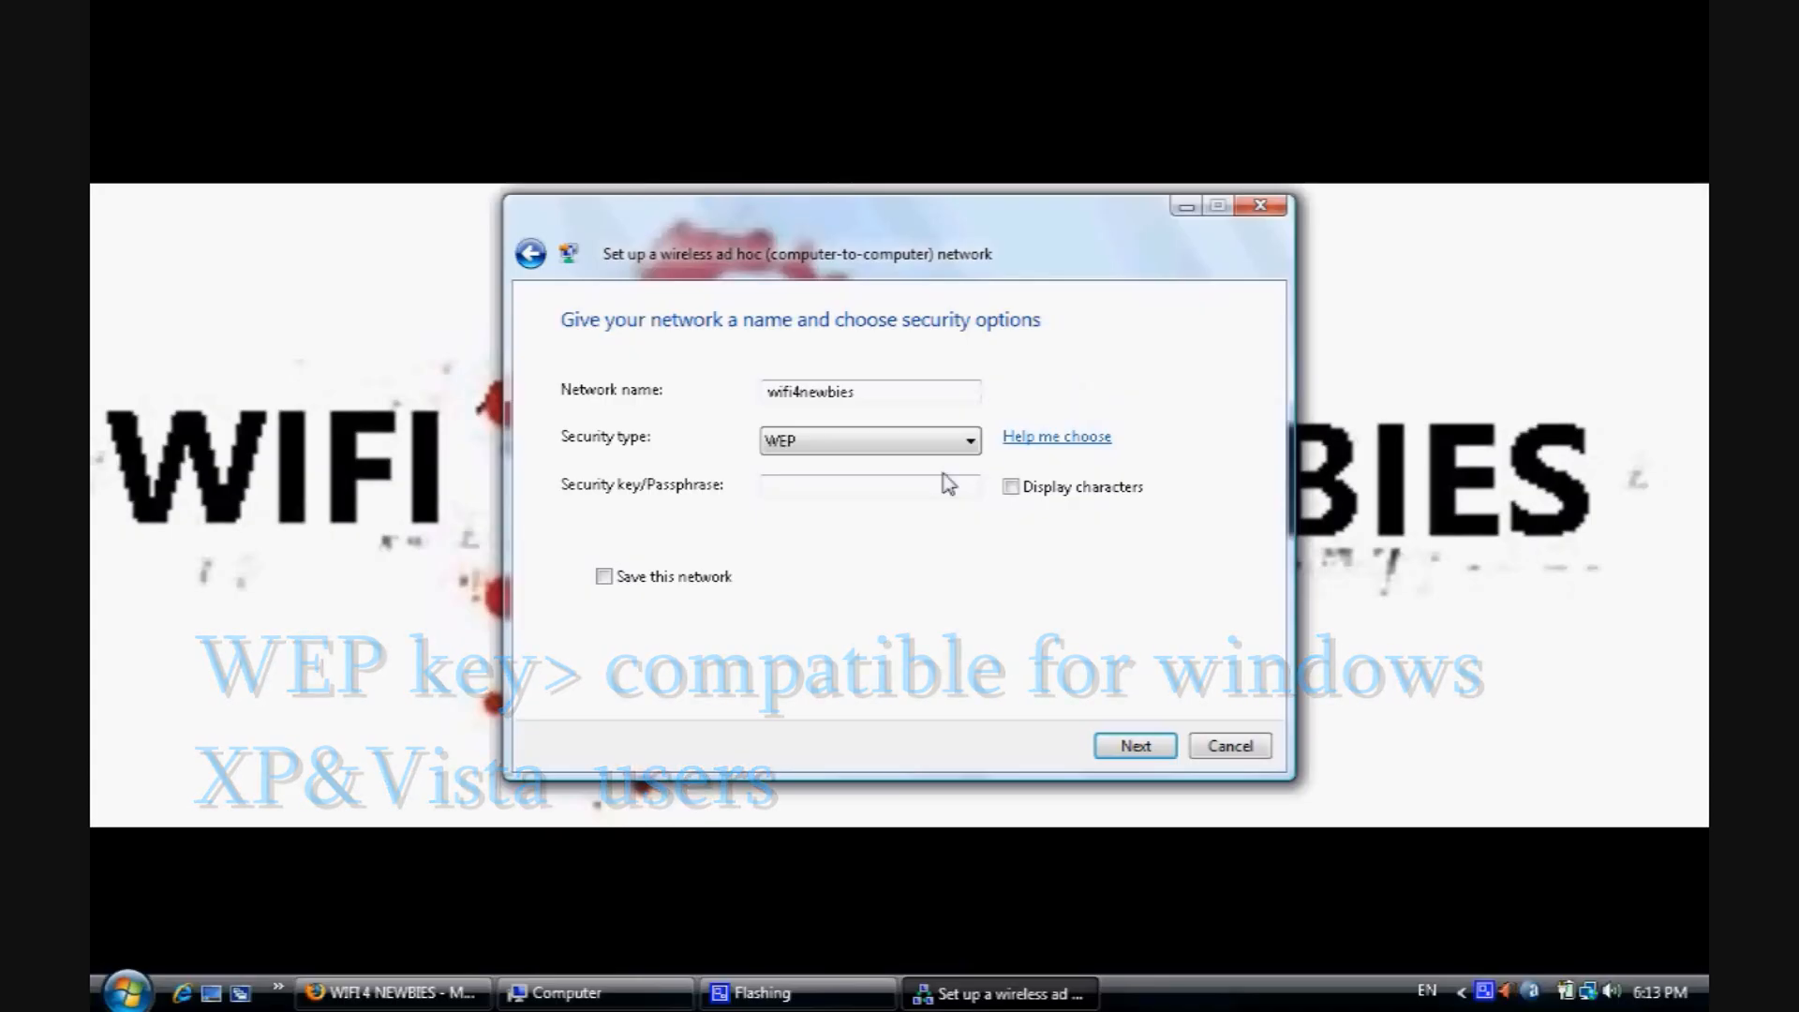
click(869, 485)
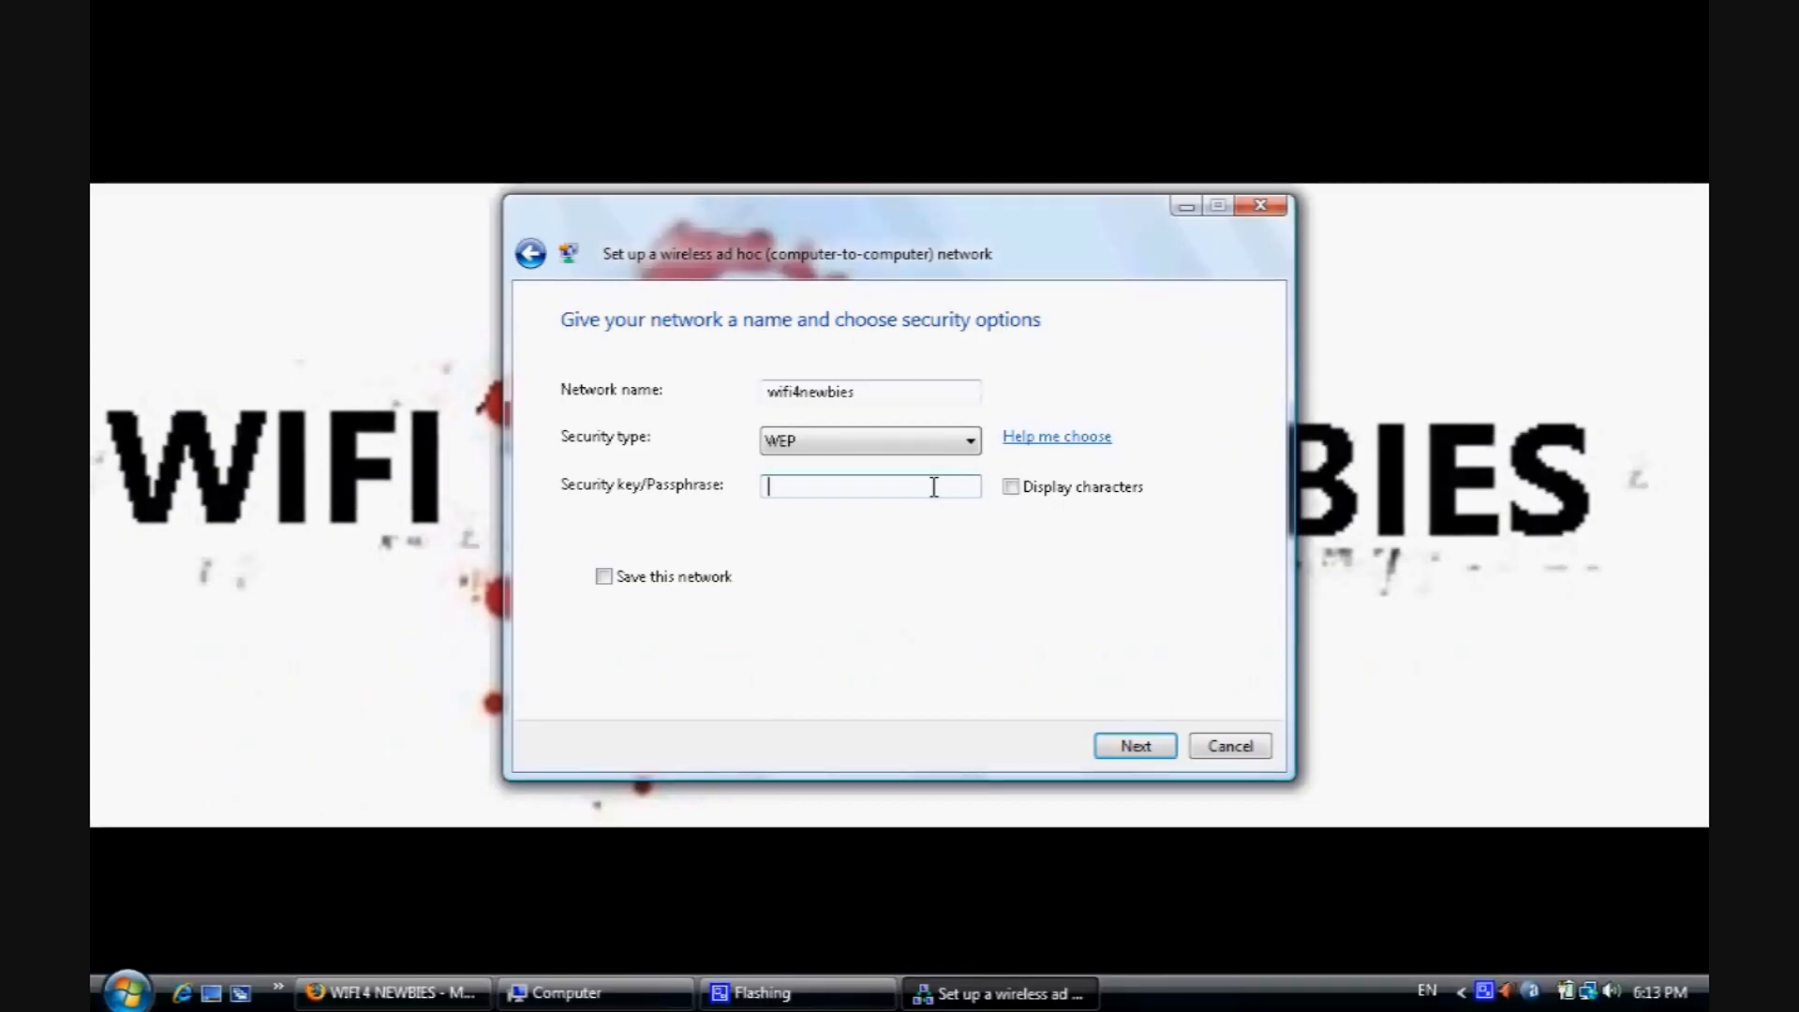
click(967, 440)
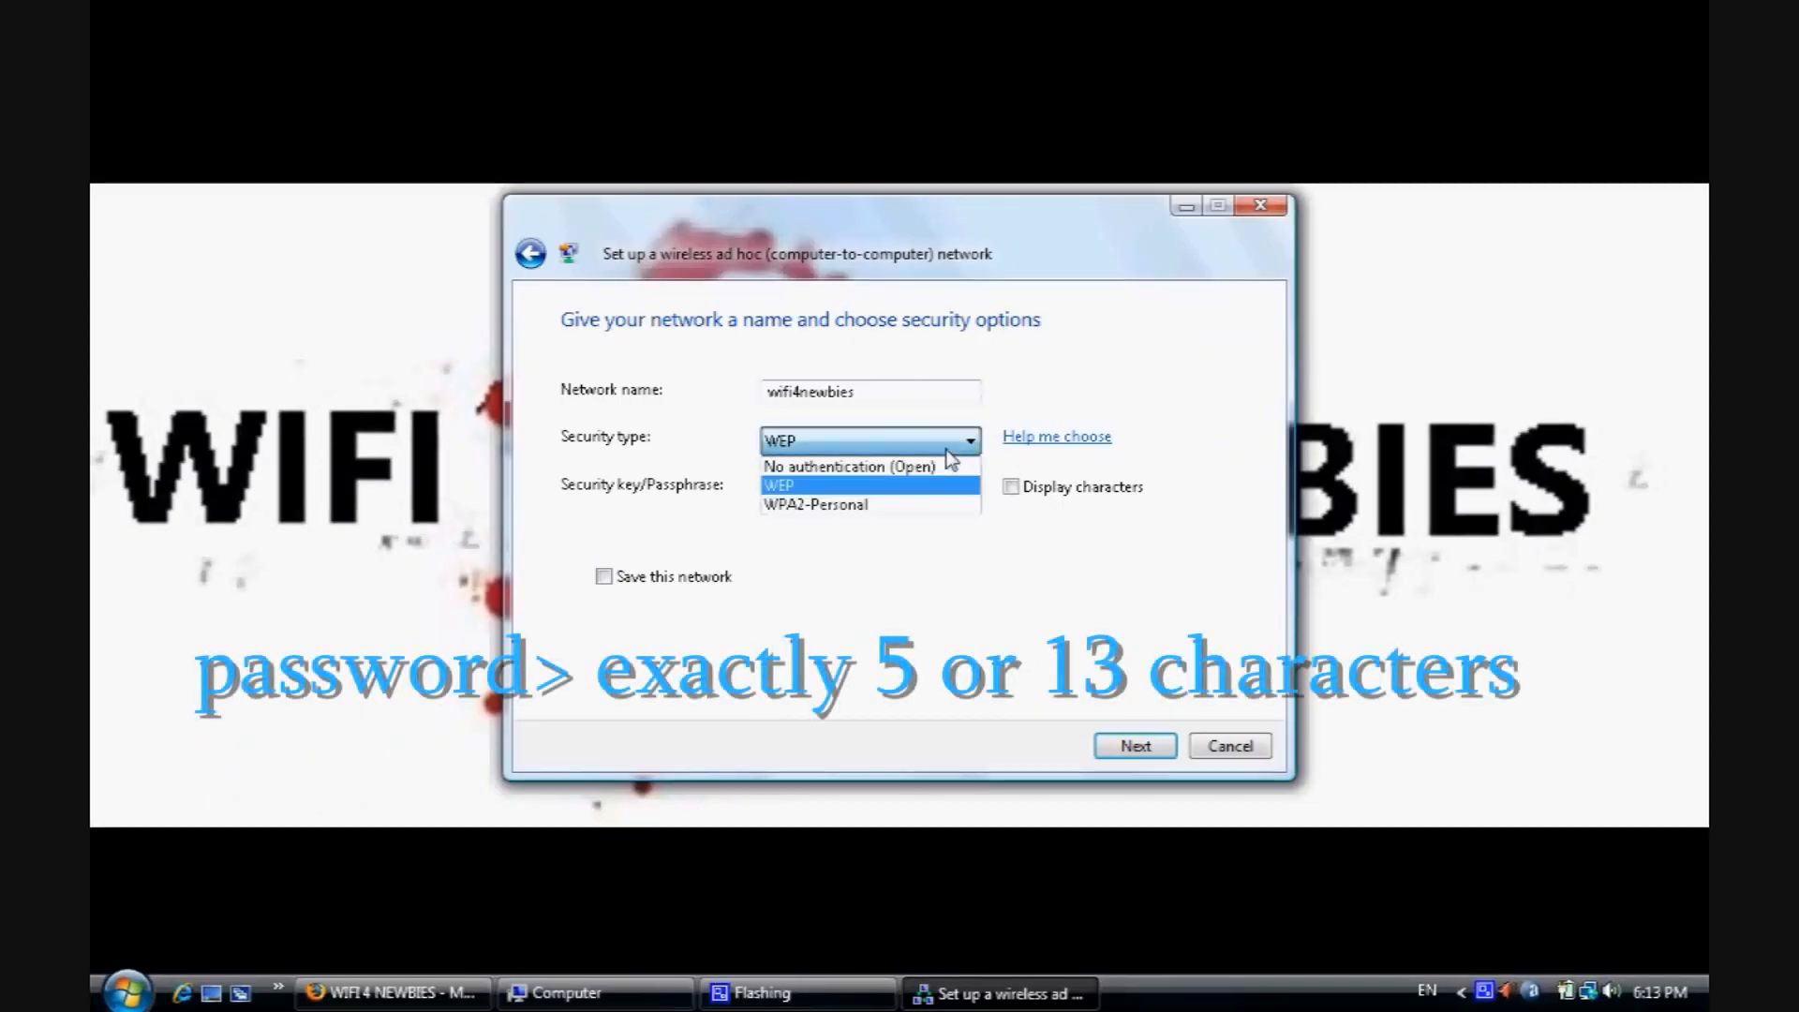
mouse_move(900, 505)
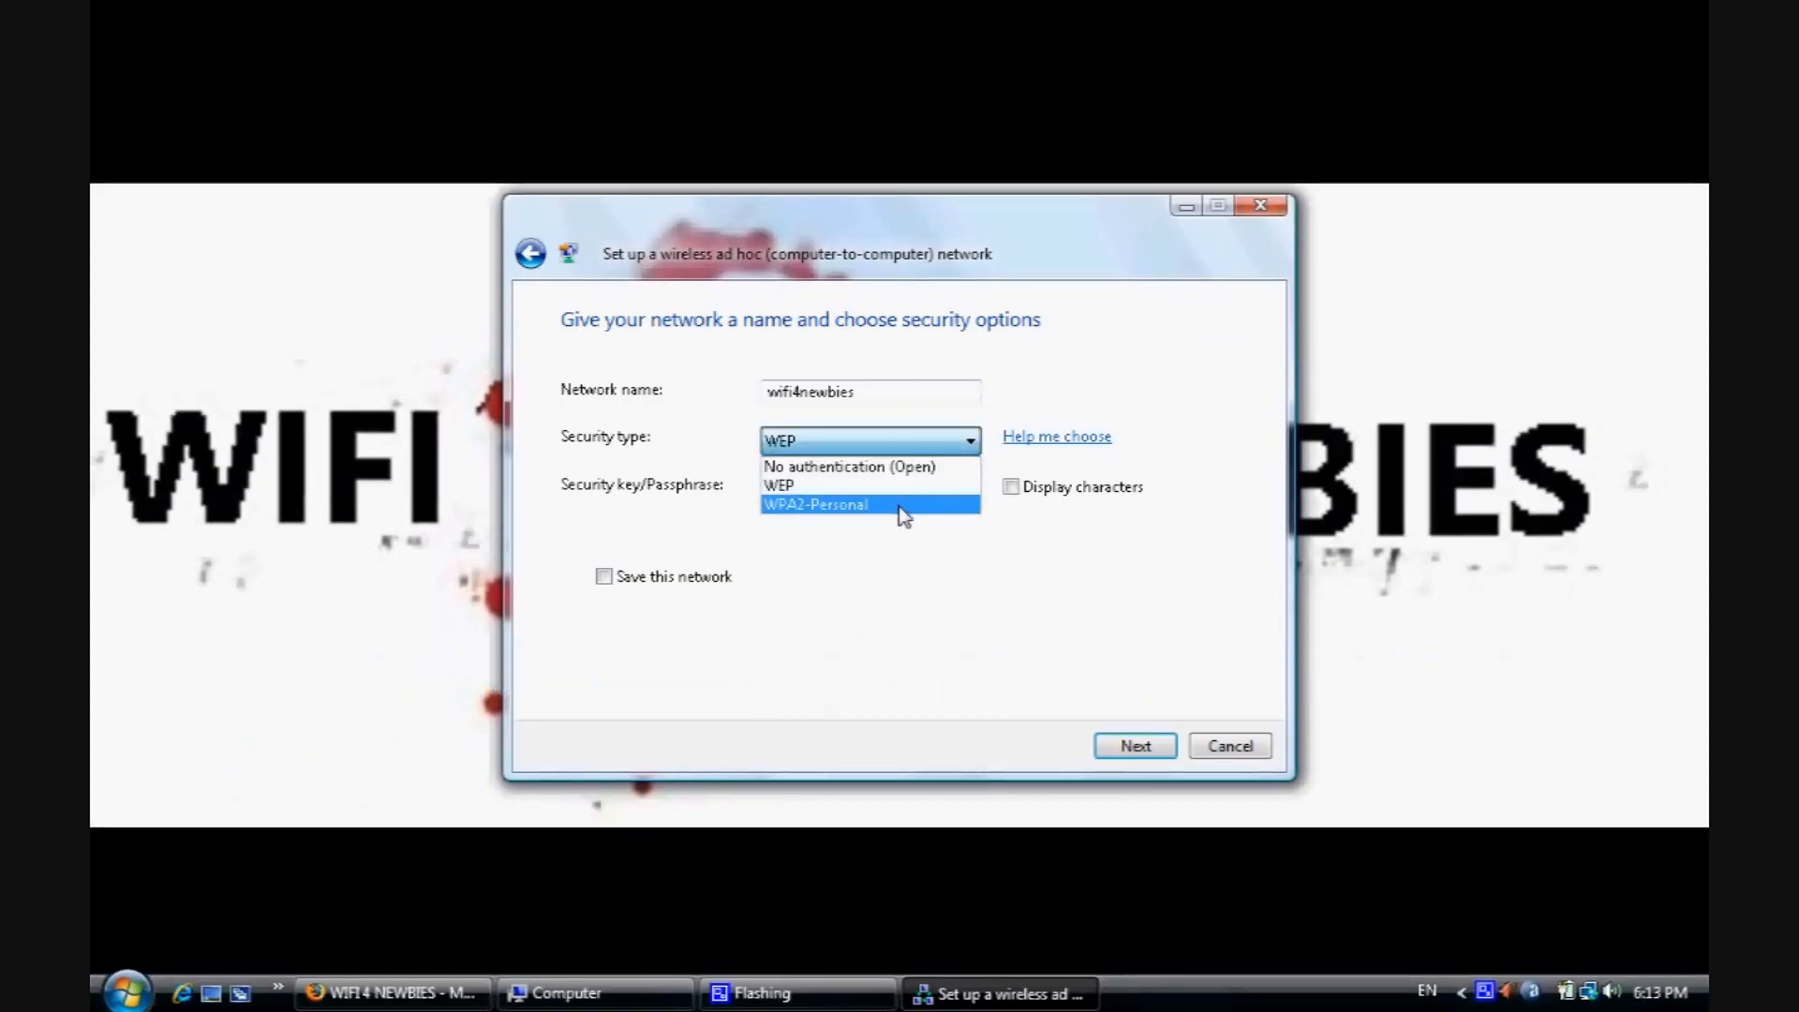
click(816, 504)
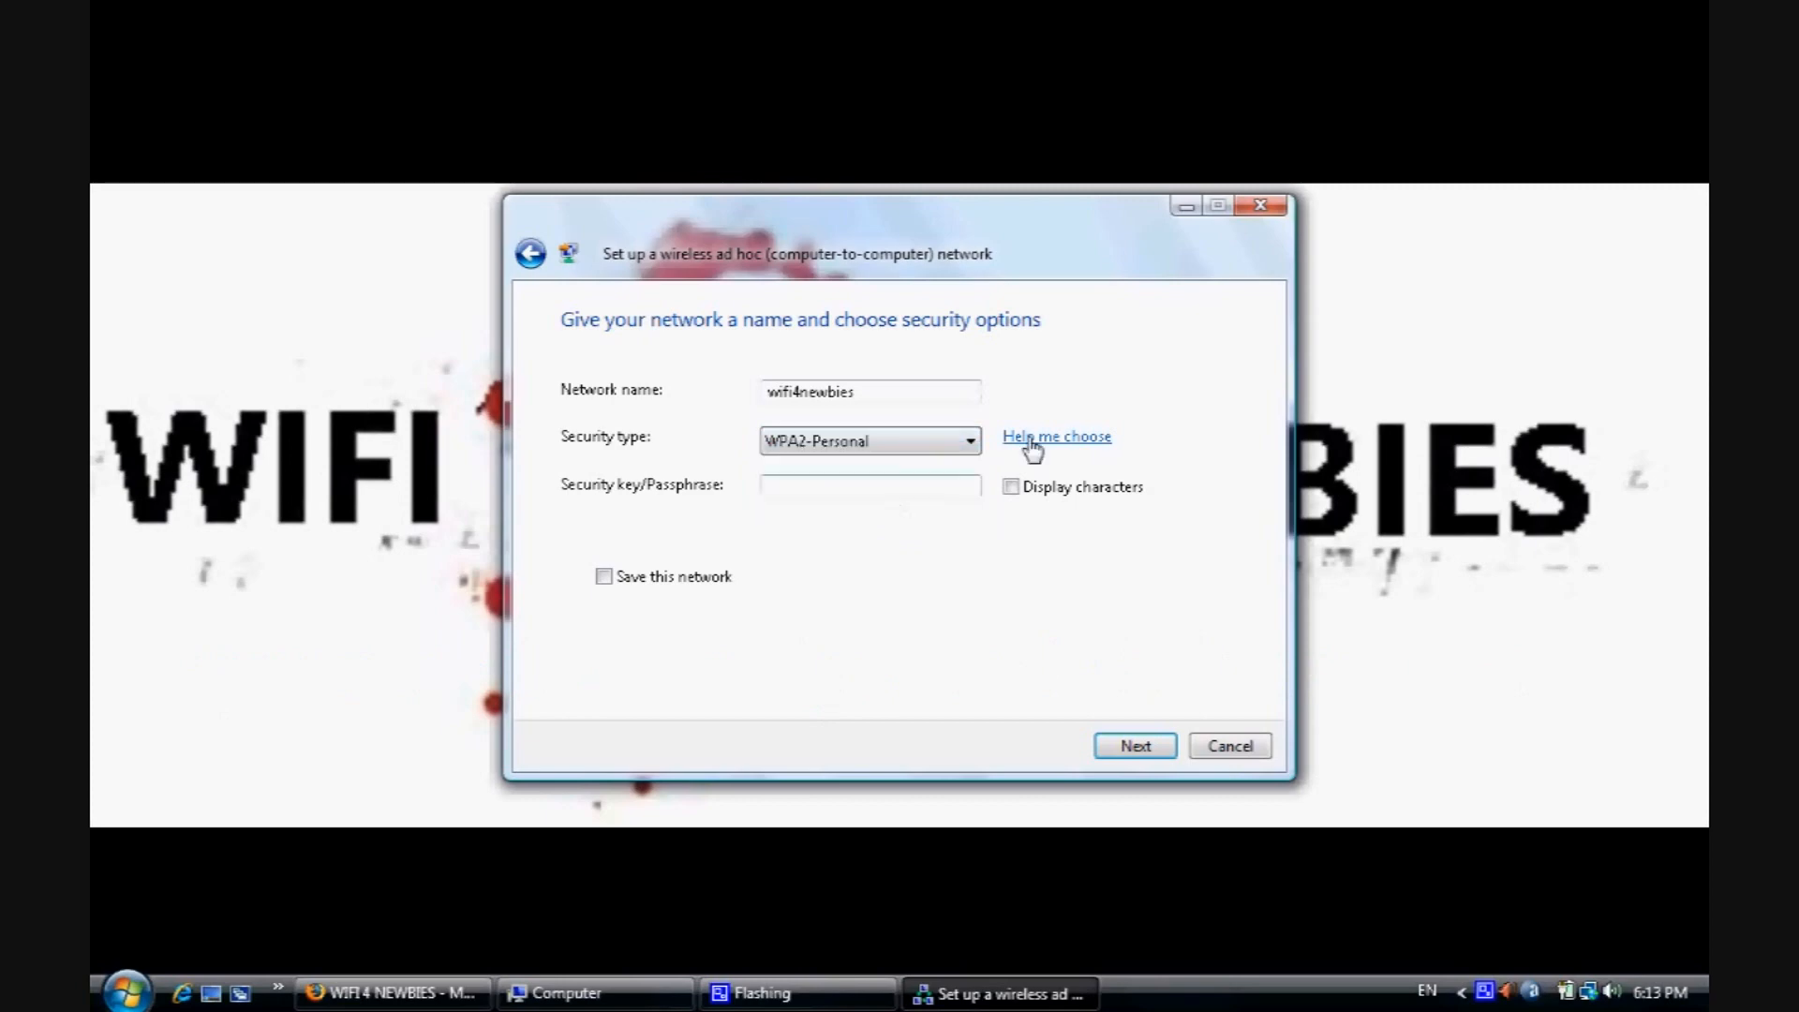
mouse_move(1076, 398)
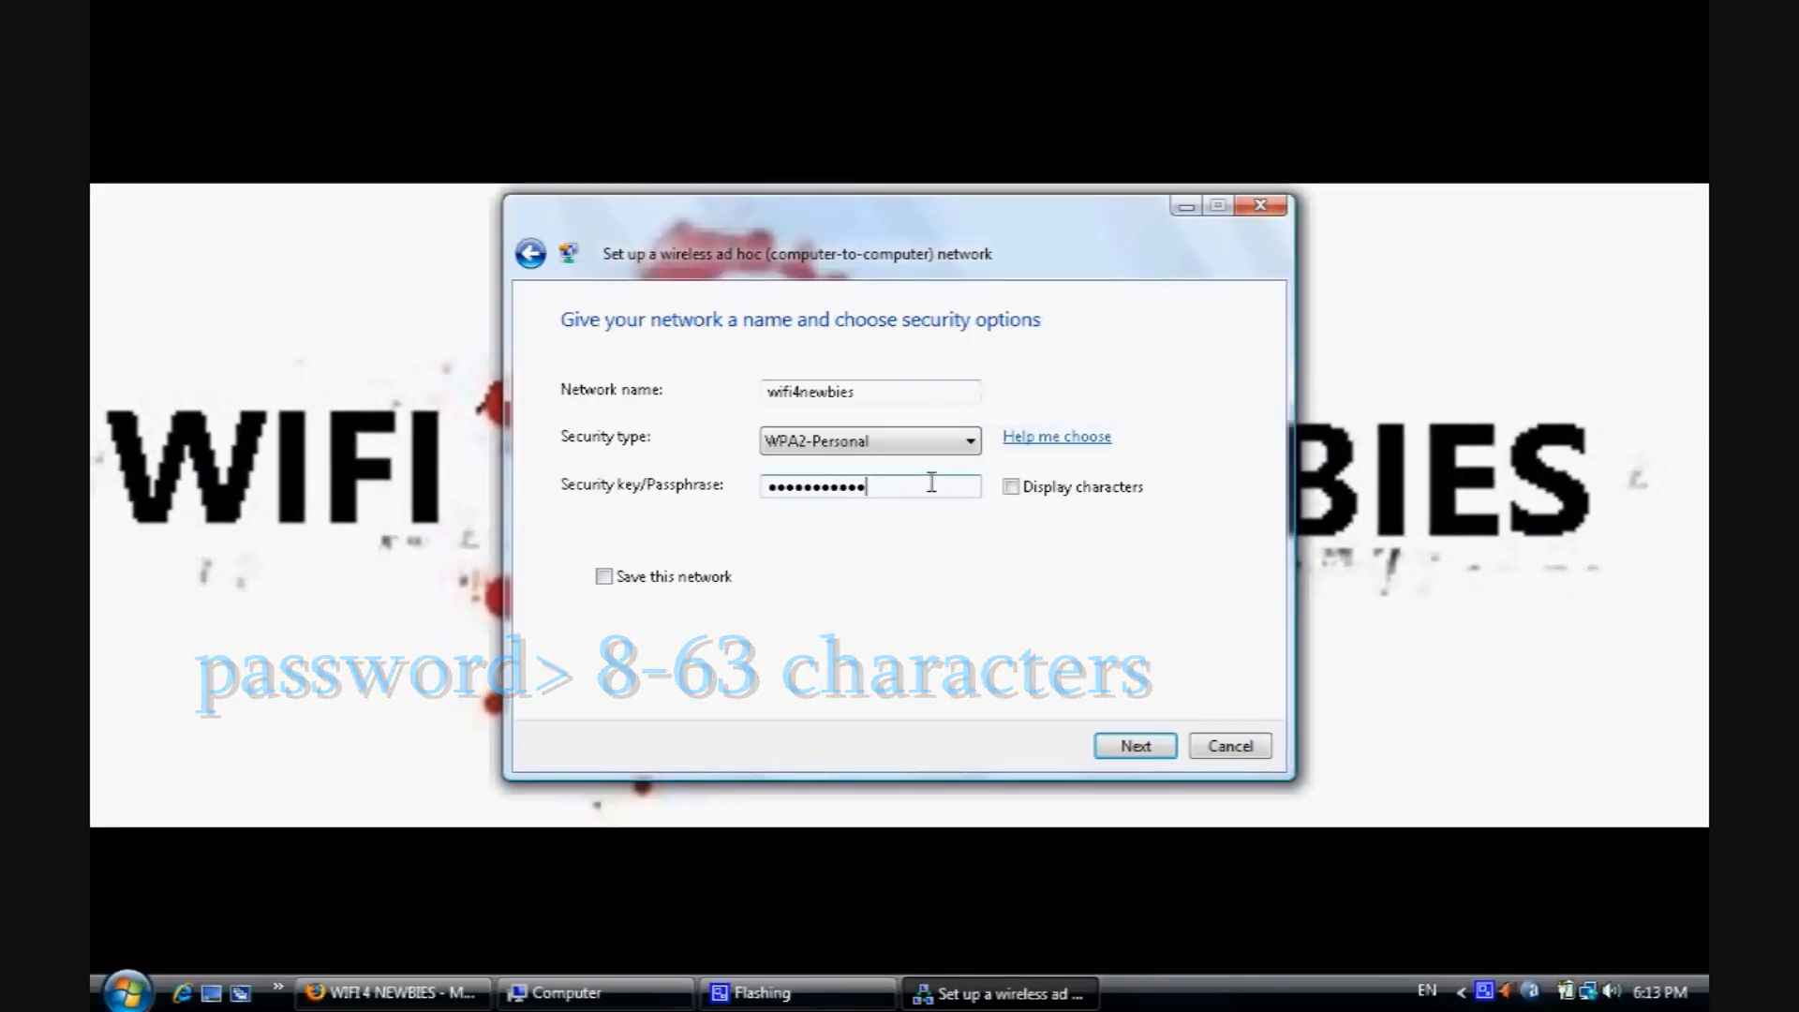
click(604, 576)
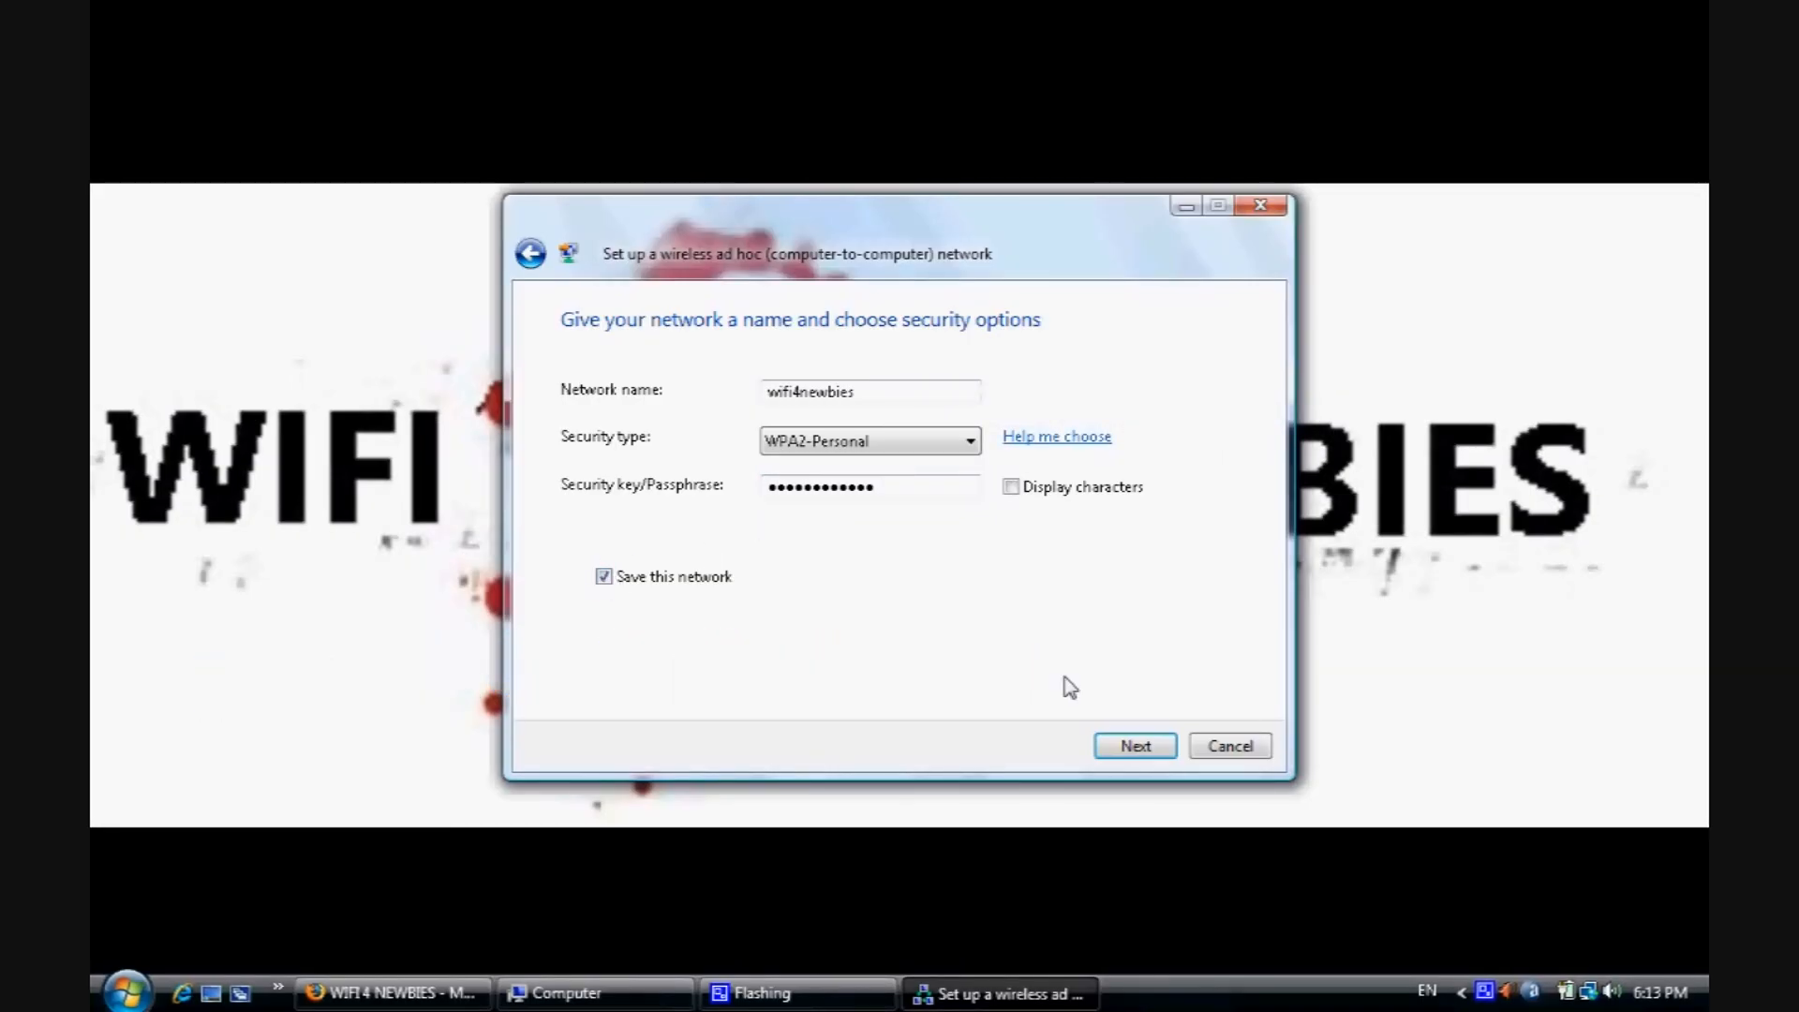
click(1133, 746)
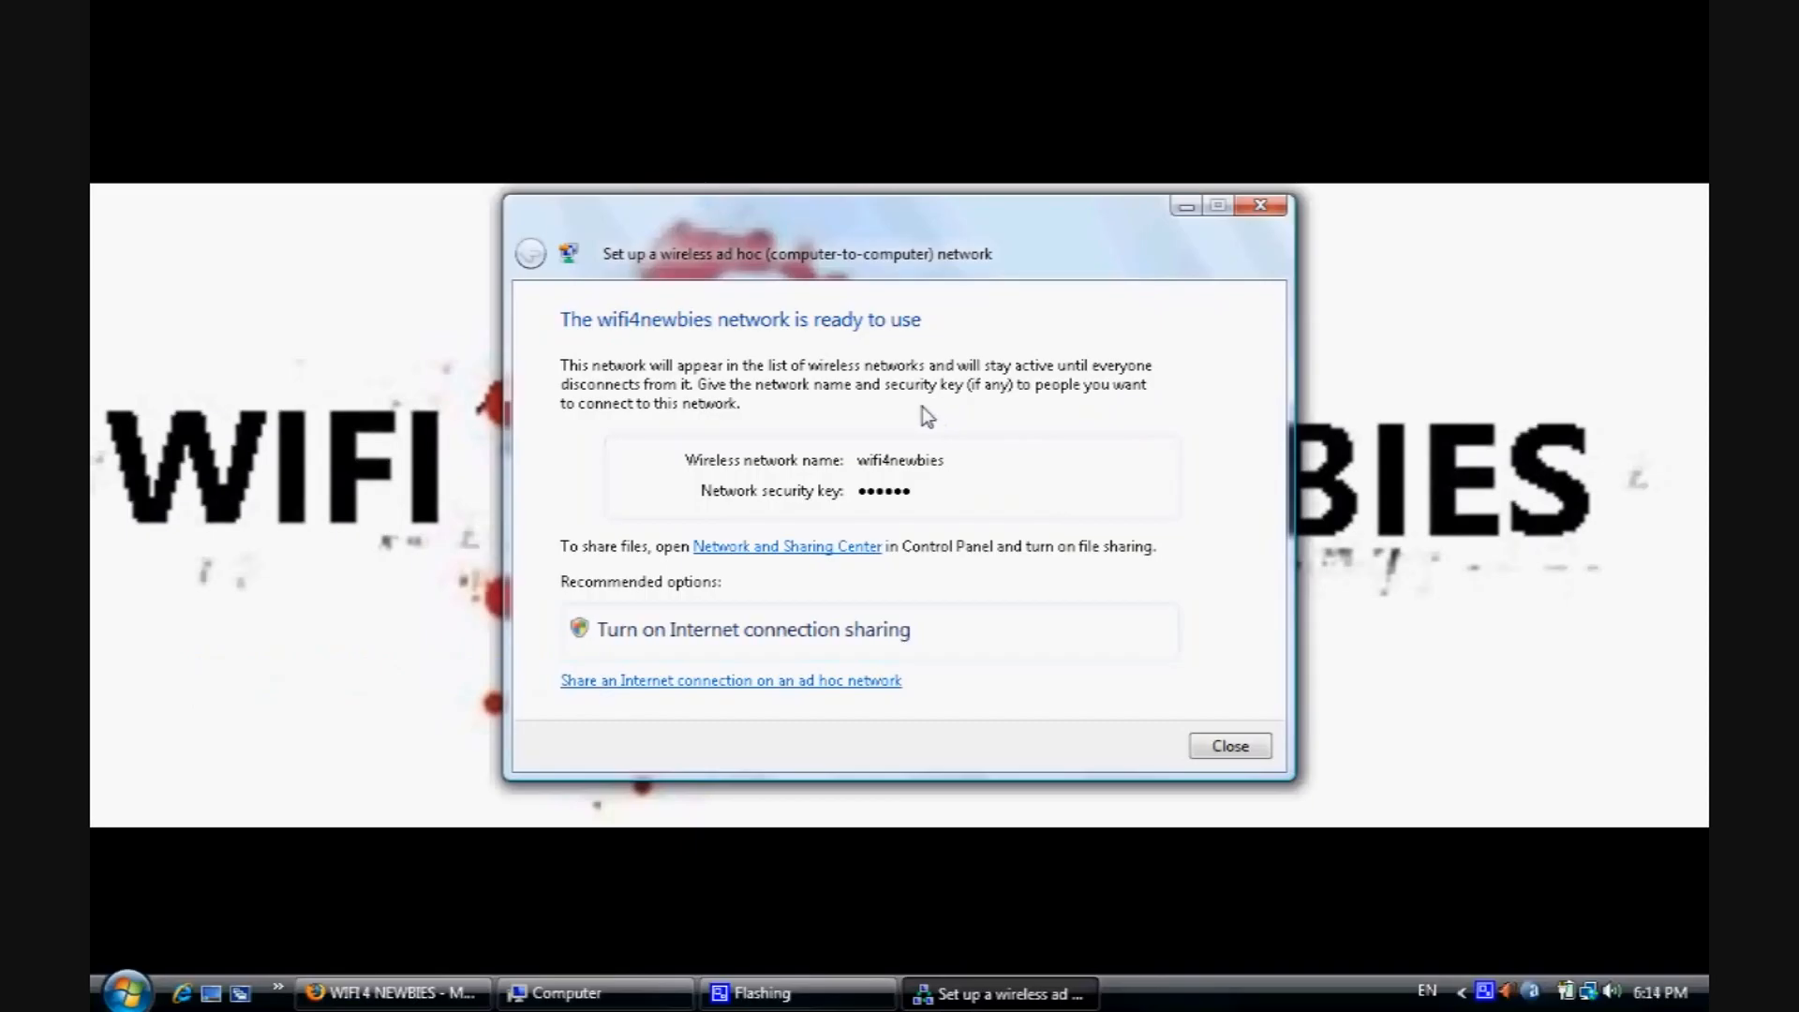
mouse_move(771, 440)
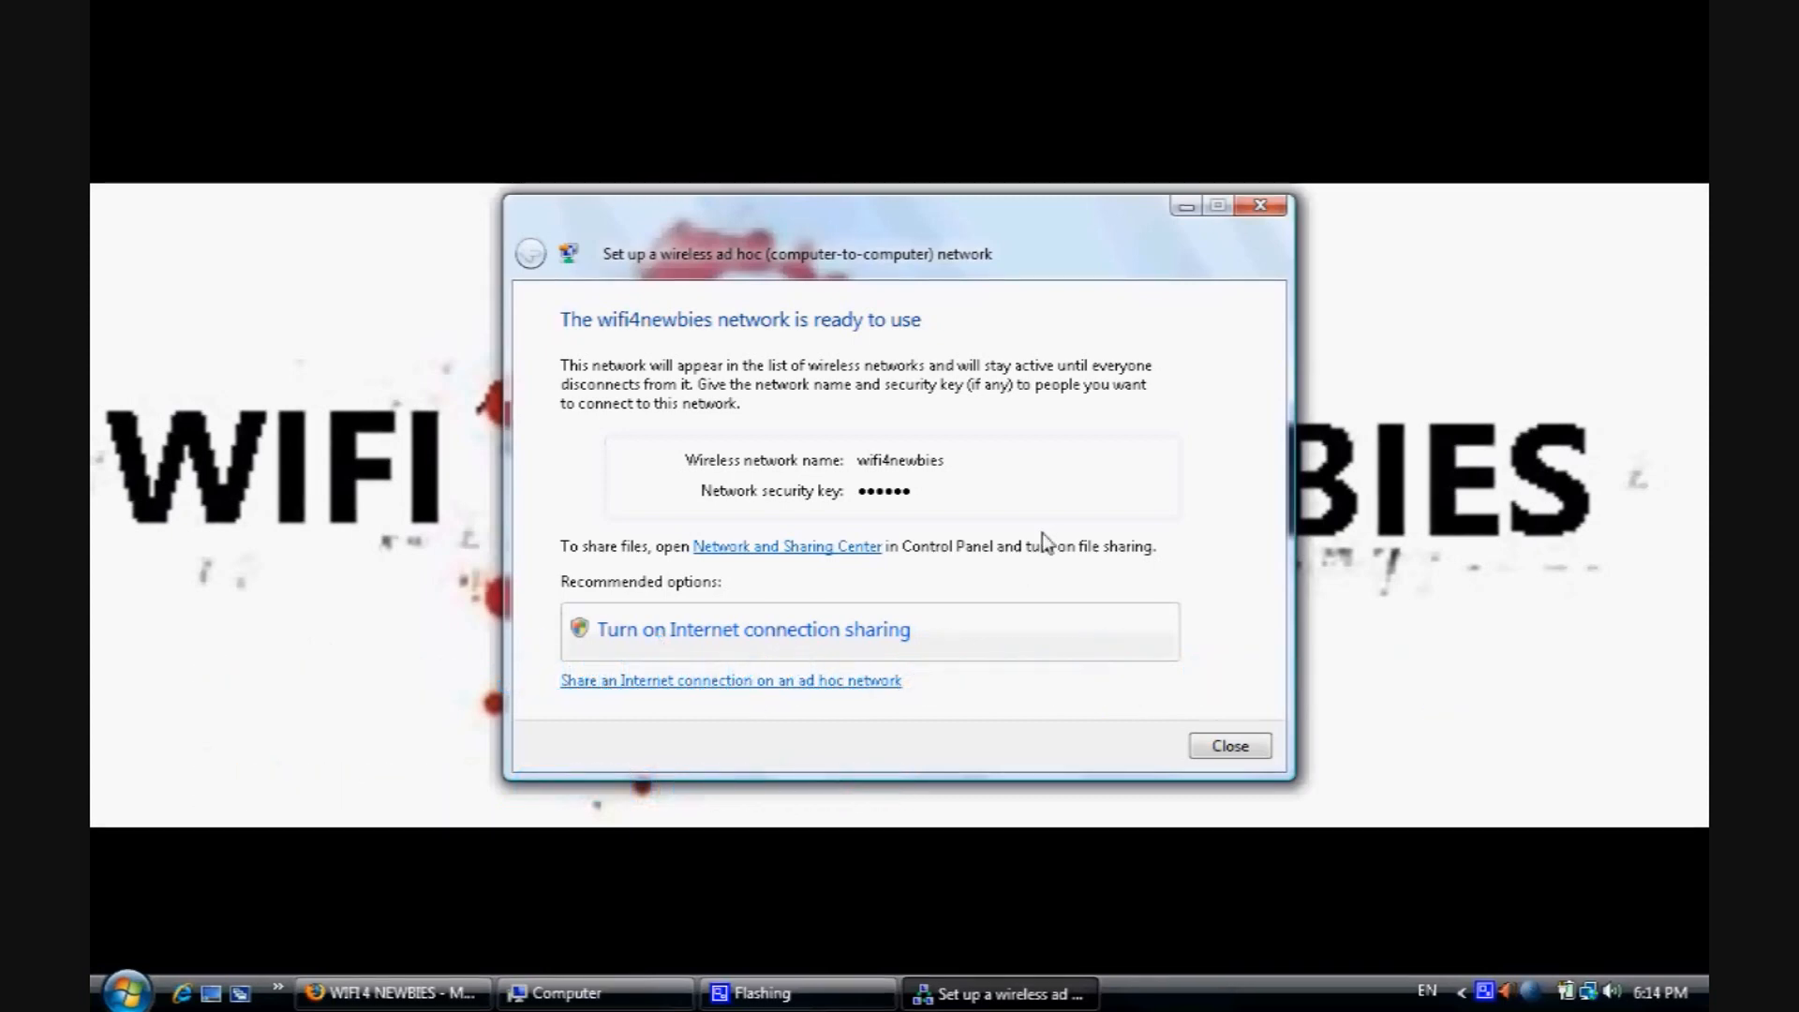
Turn on Internet connection sharing from the 'network is ready to use' page.
click(752, 629)
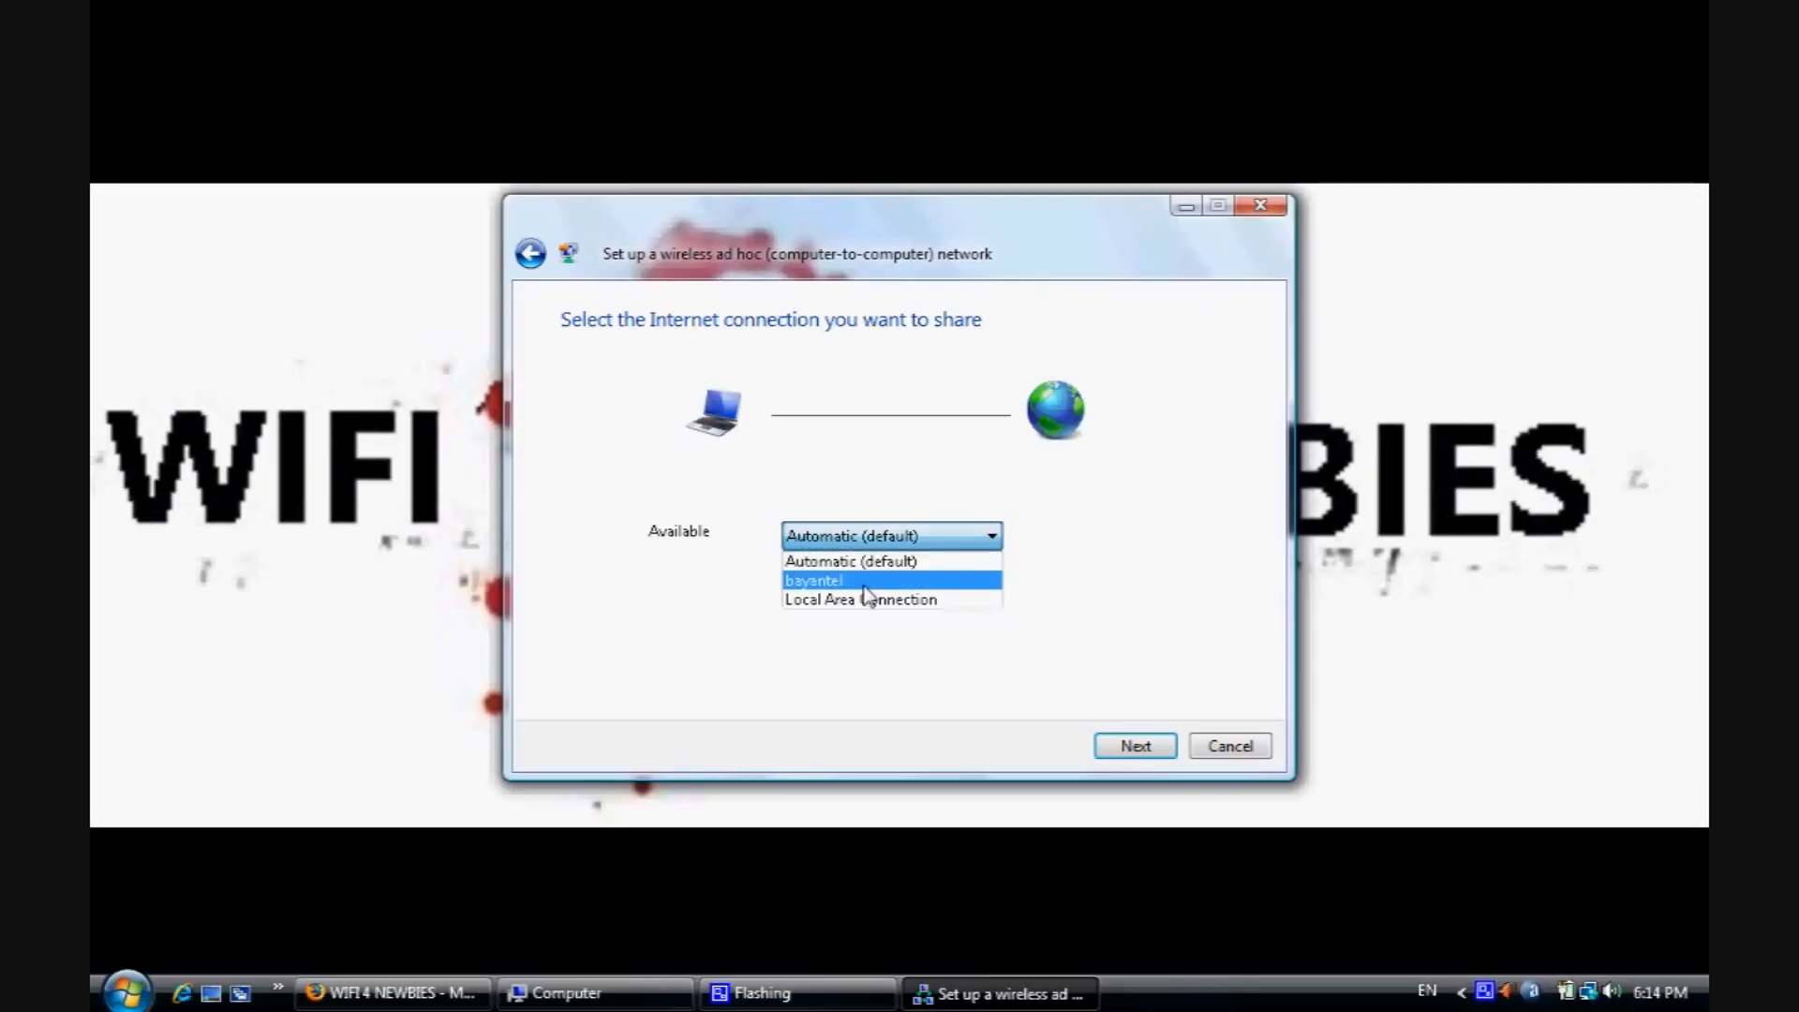
Select bayantel as the Internet connection to share and confirm.
click(812, 579)
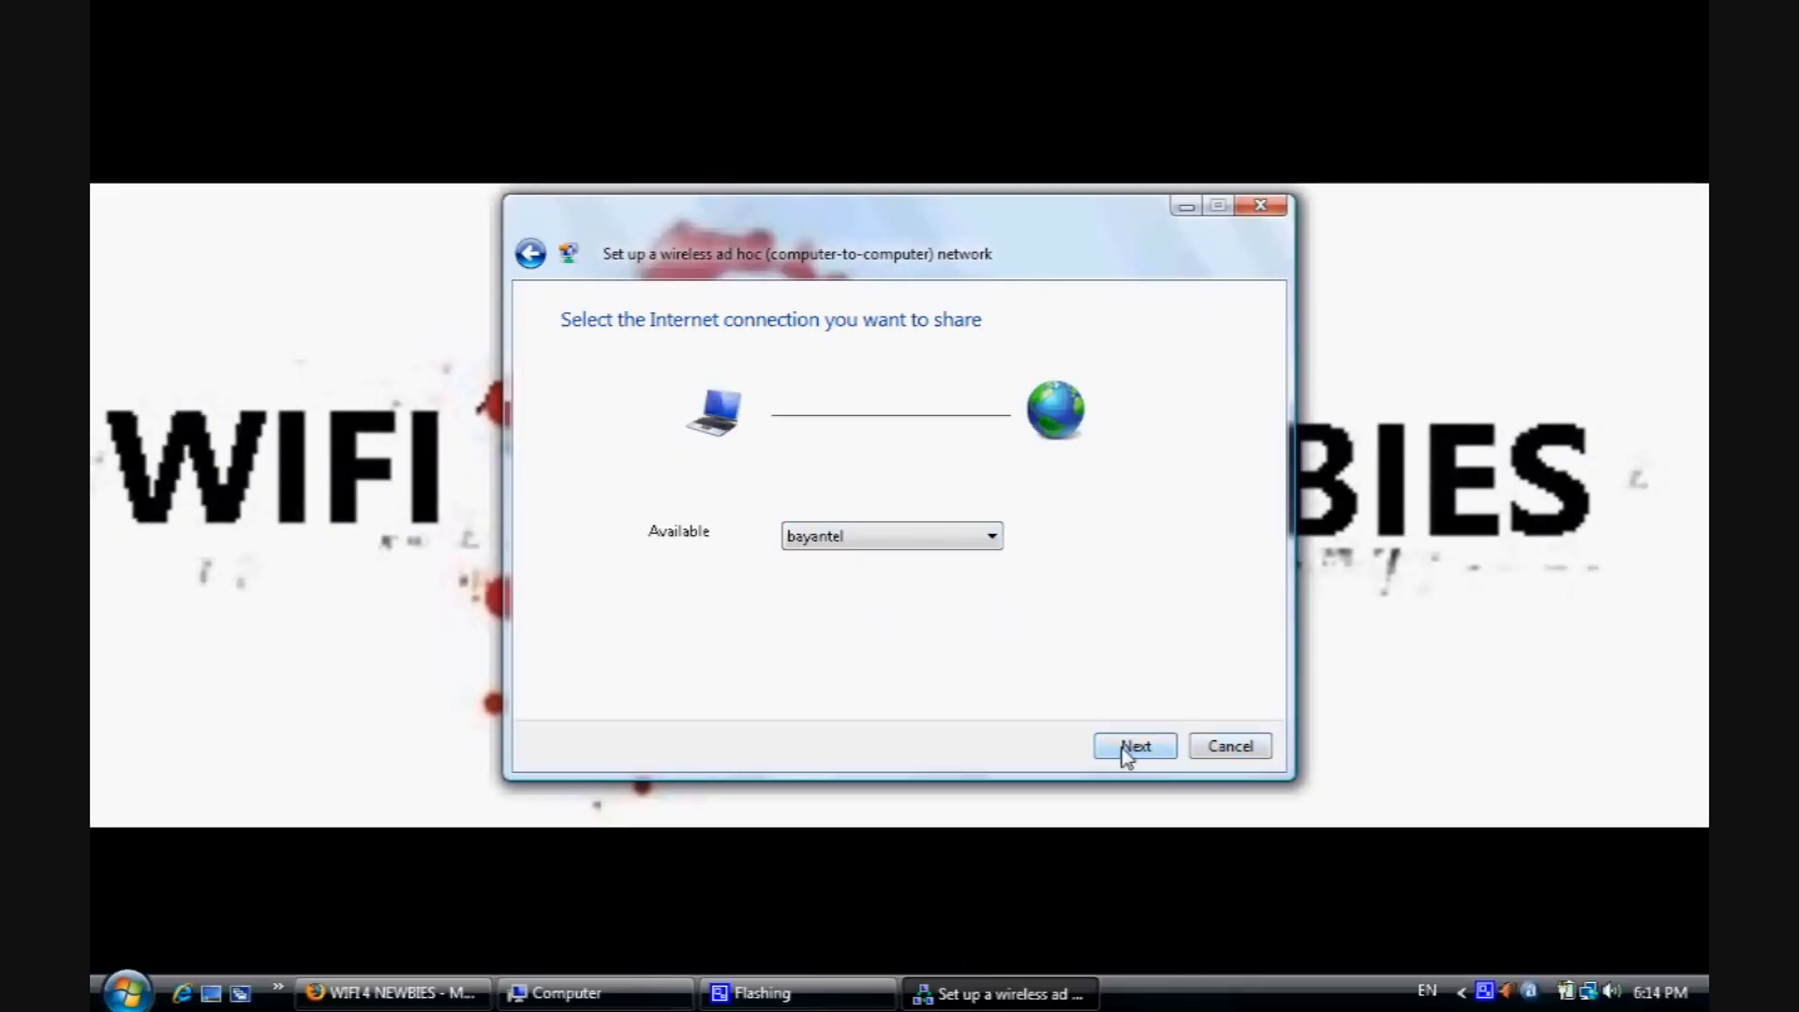
click(1133, 746)
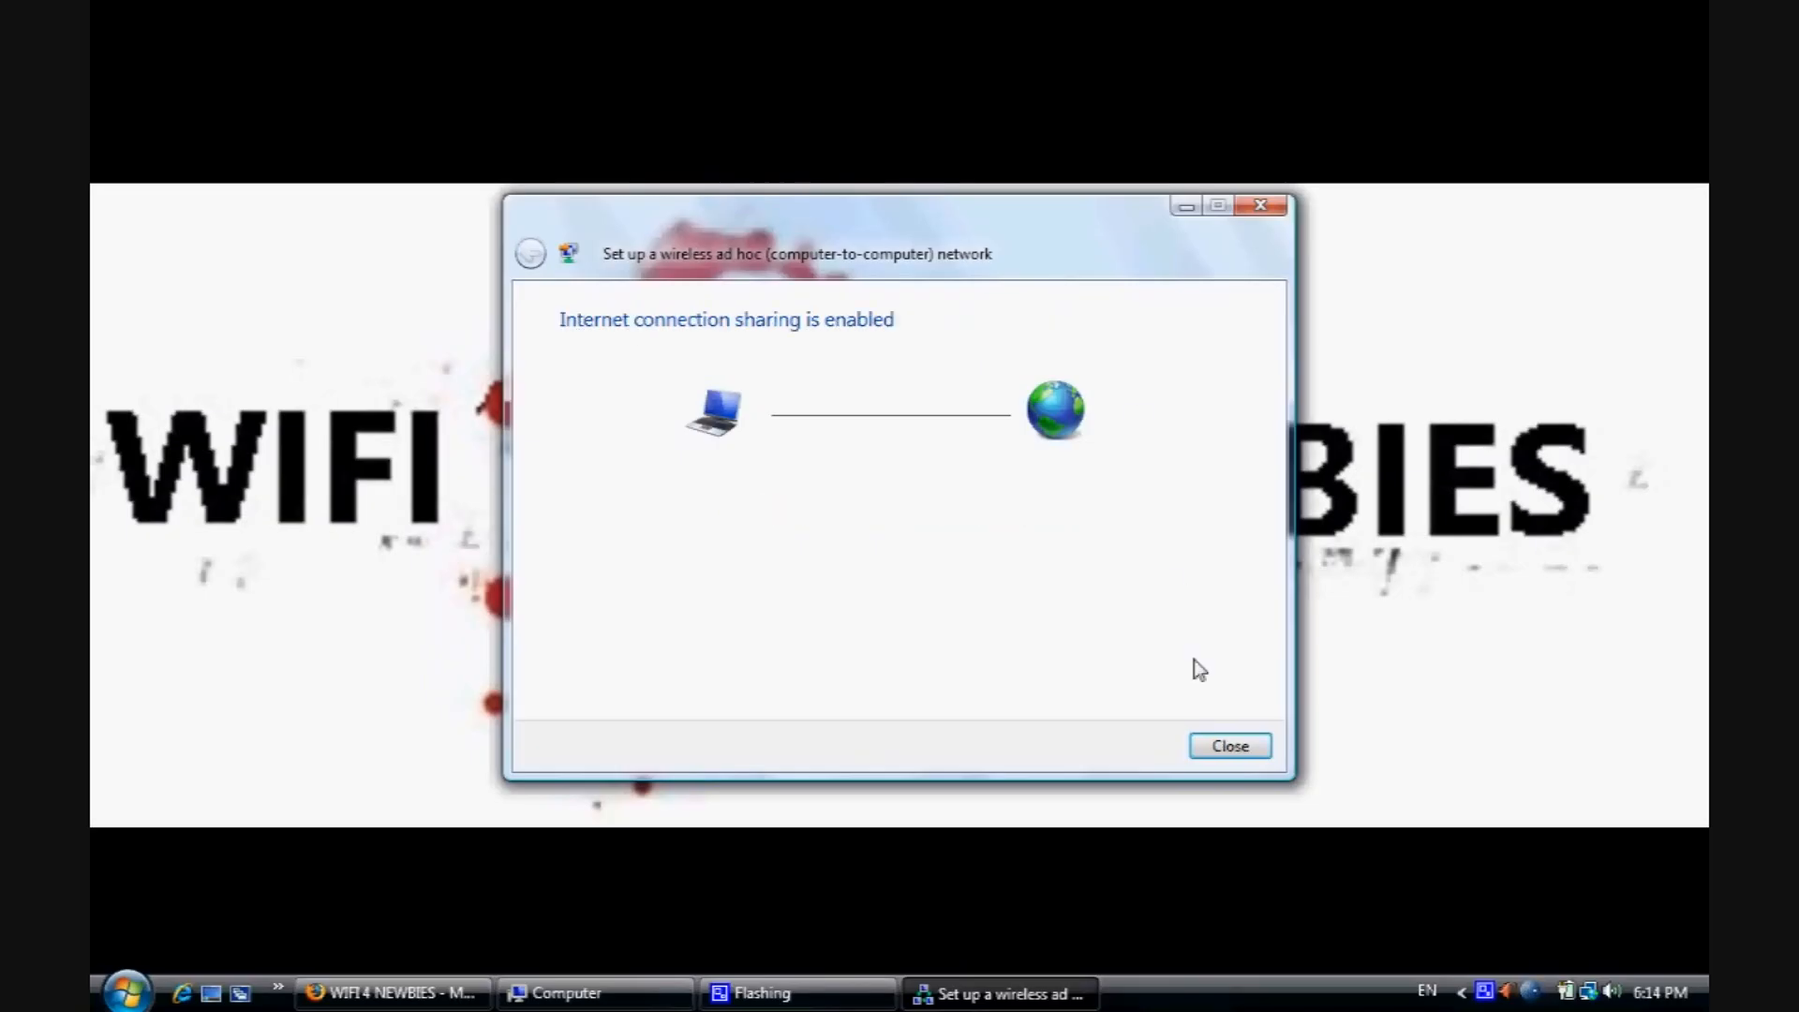
mouse_move(1231, 712)
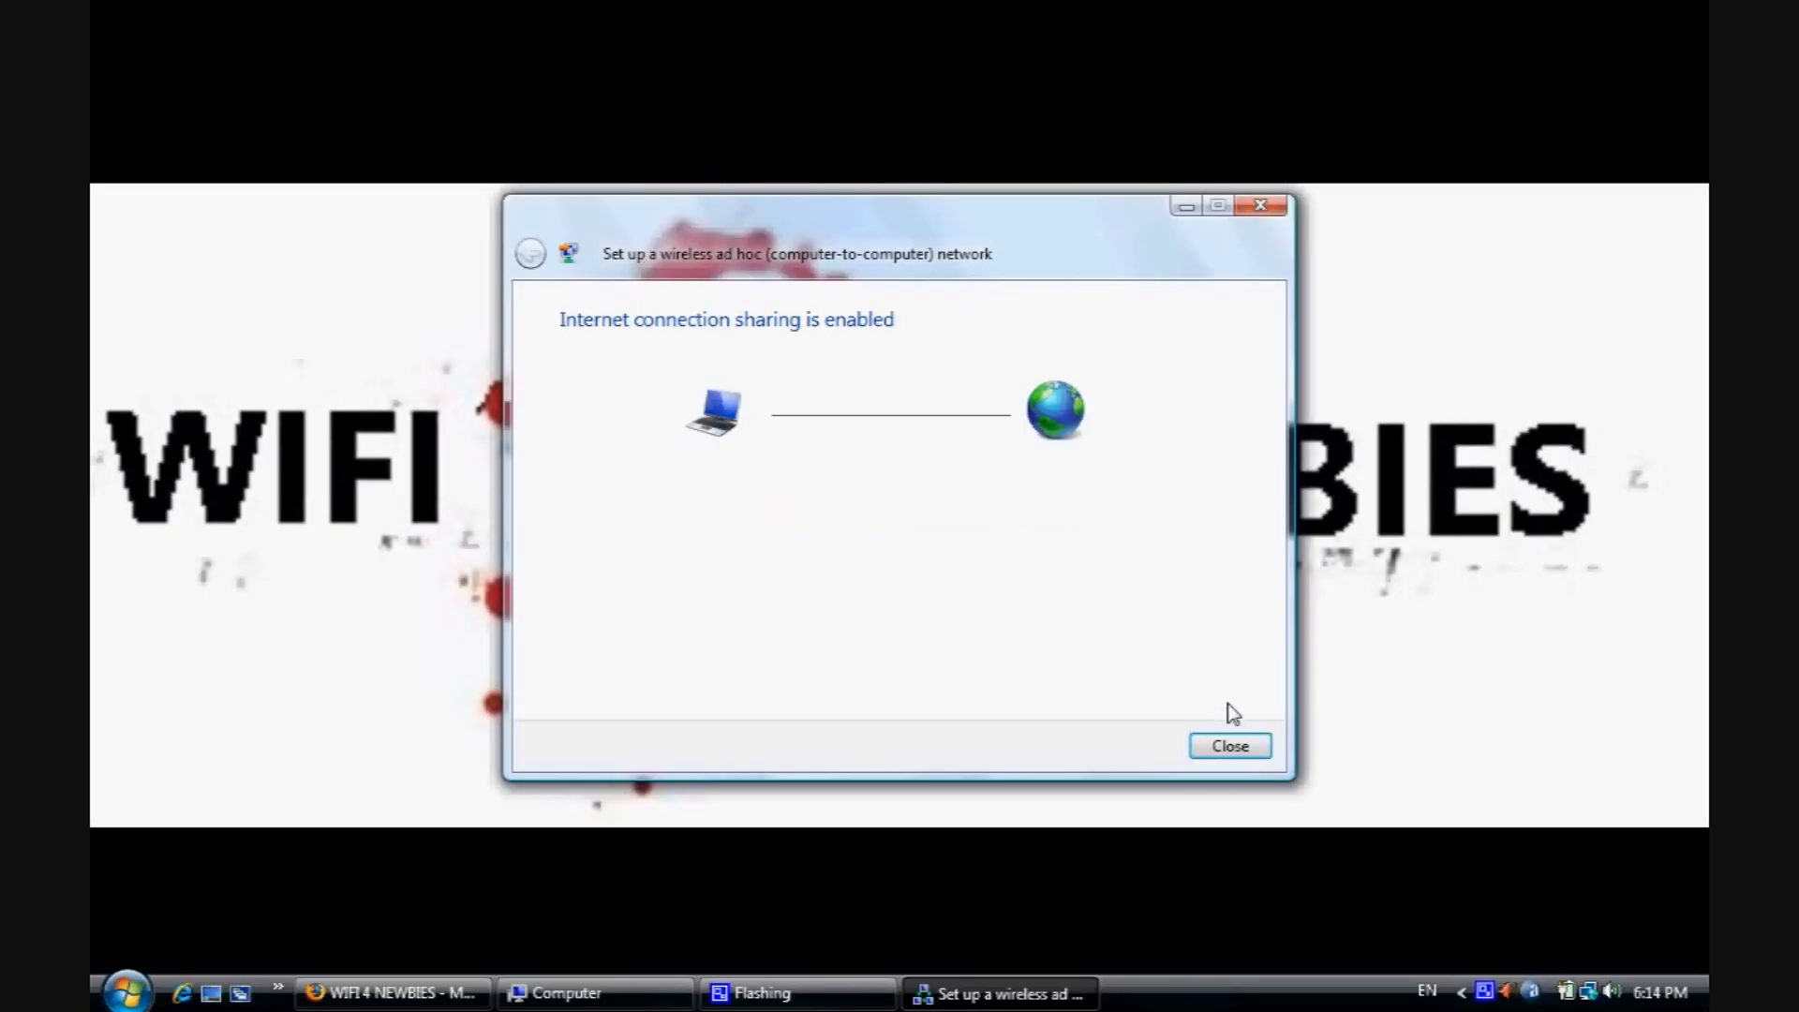